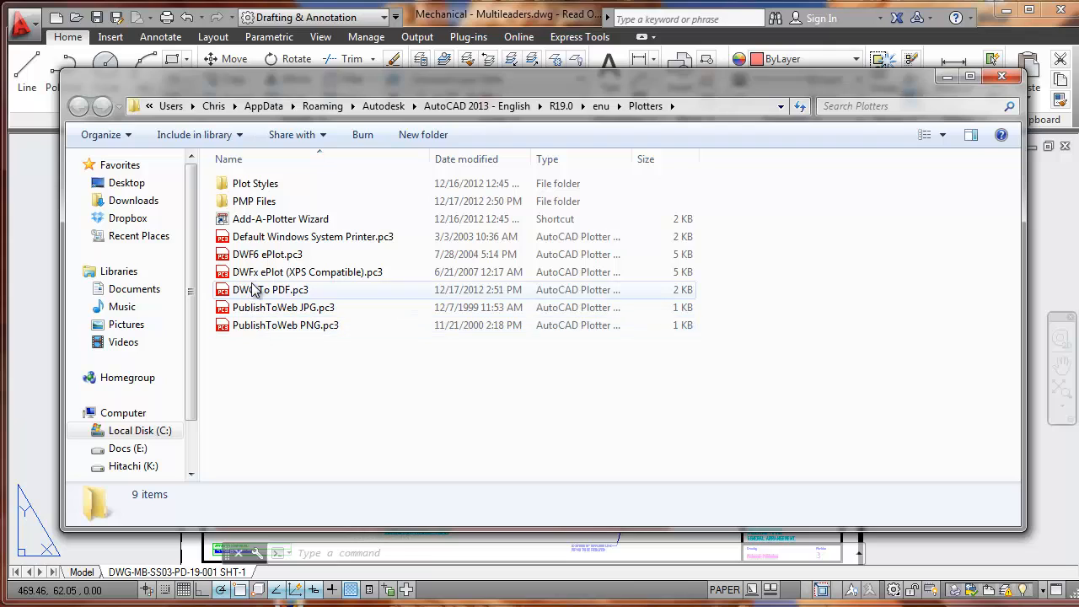
Step: Copy DWG To PDF.pc3 and rename the copy 'DWG To PDF with legal size.pc3'
right_click(268, 290)
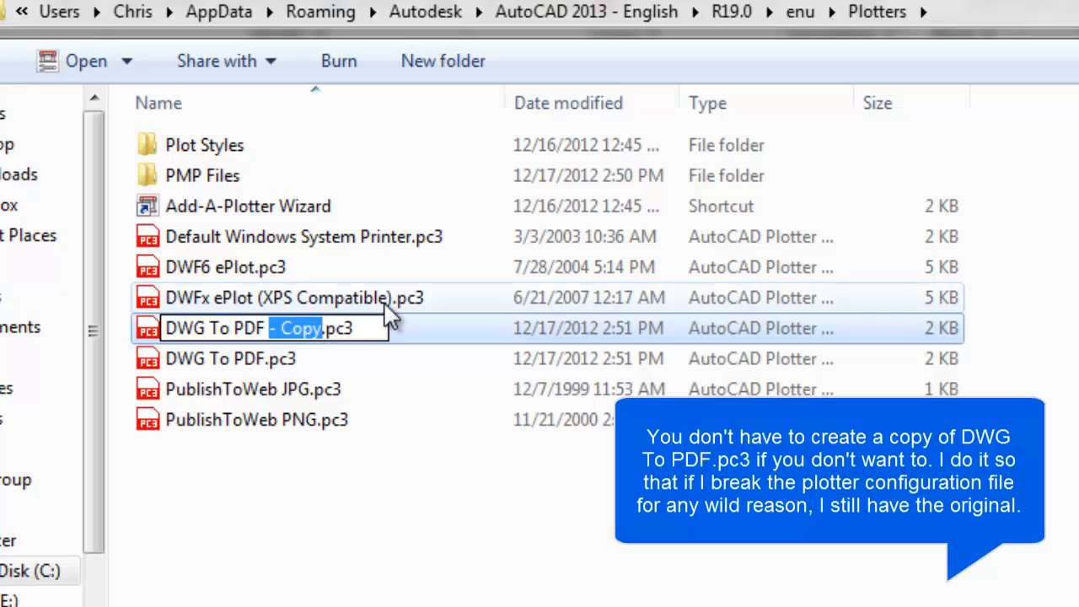
text(w)
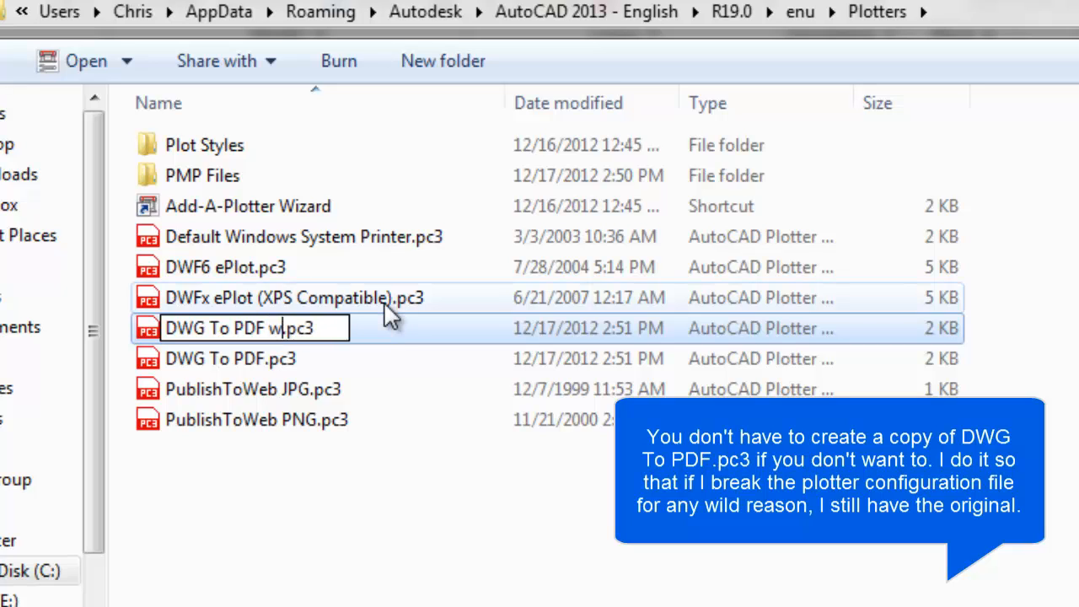
text(ith legal)
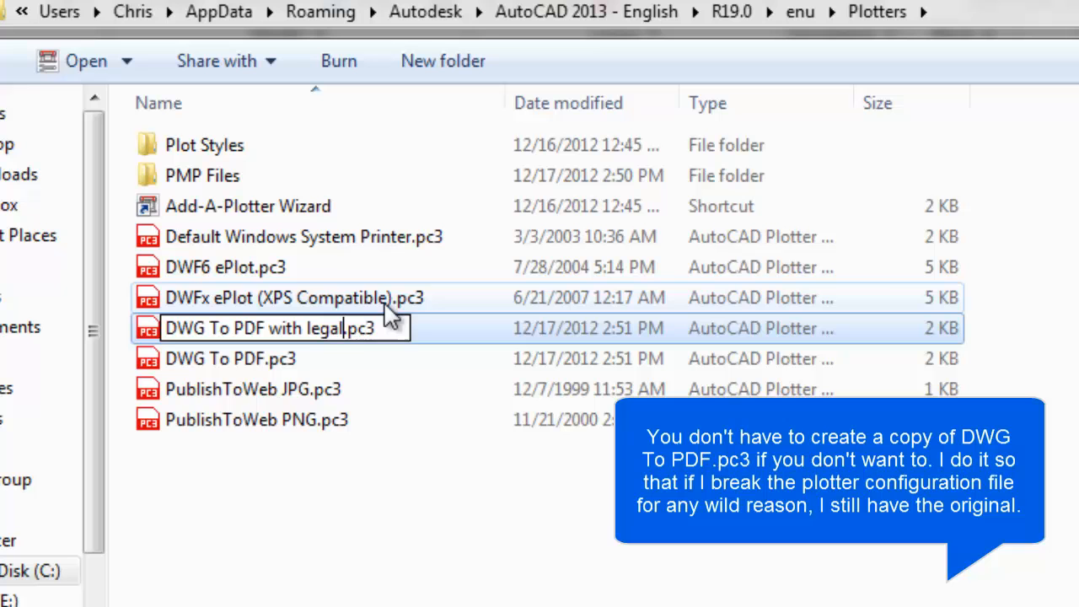
text(size)
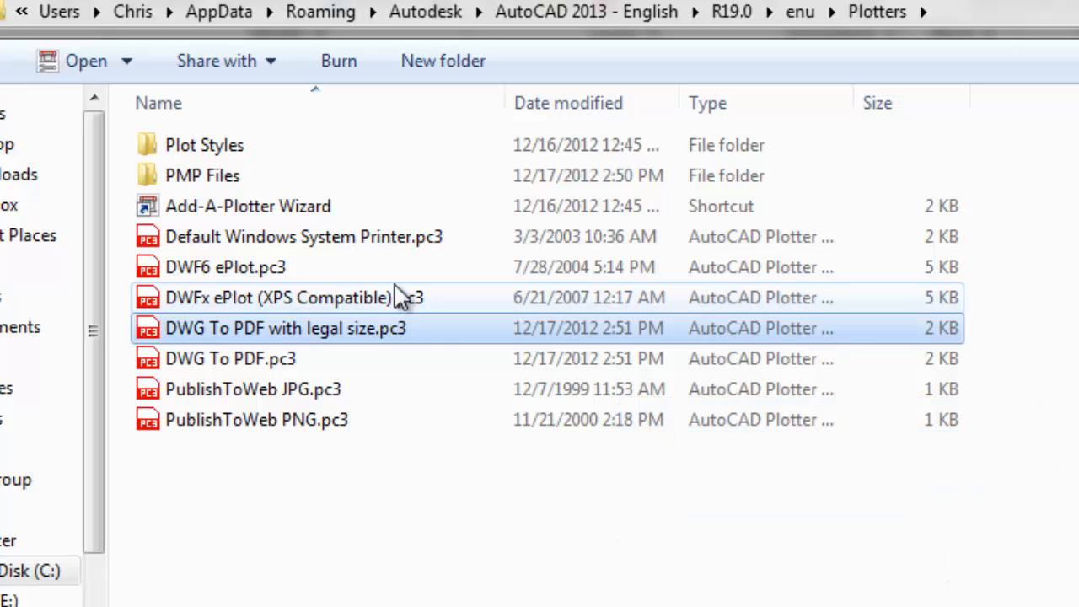
click(951, 76)
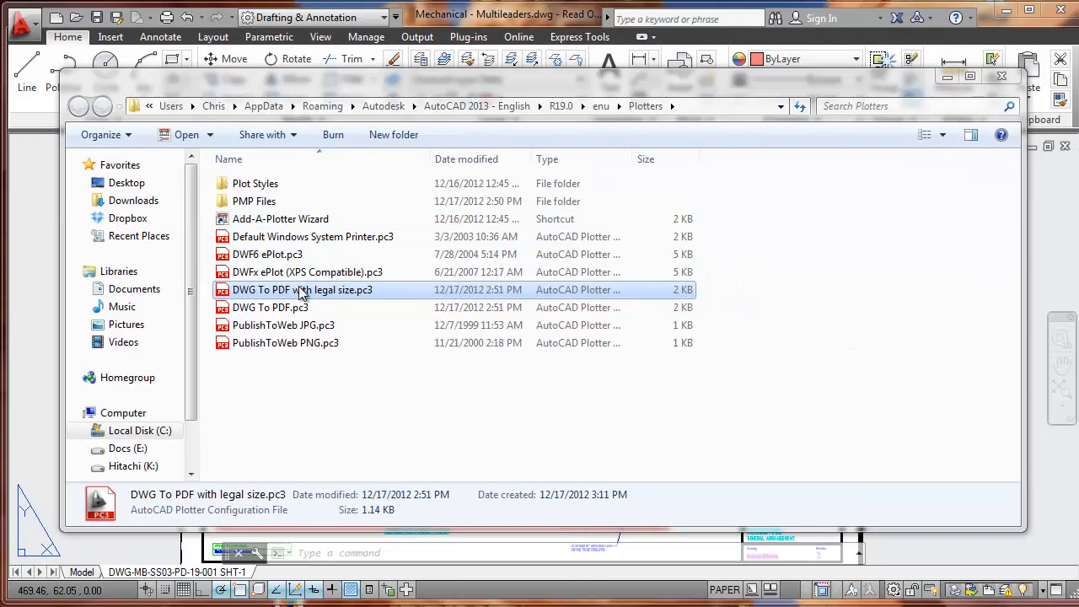
Step: Open the copied .pc3 and start the Custom Paper Size wizard under Device and Document Settings
double_click(304, 290)
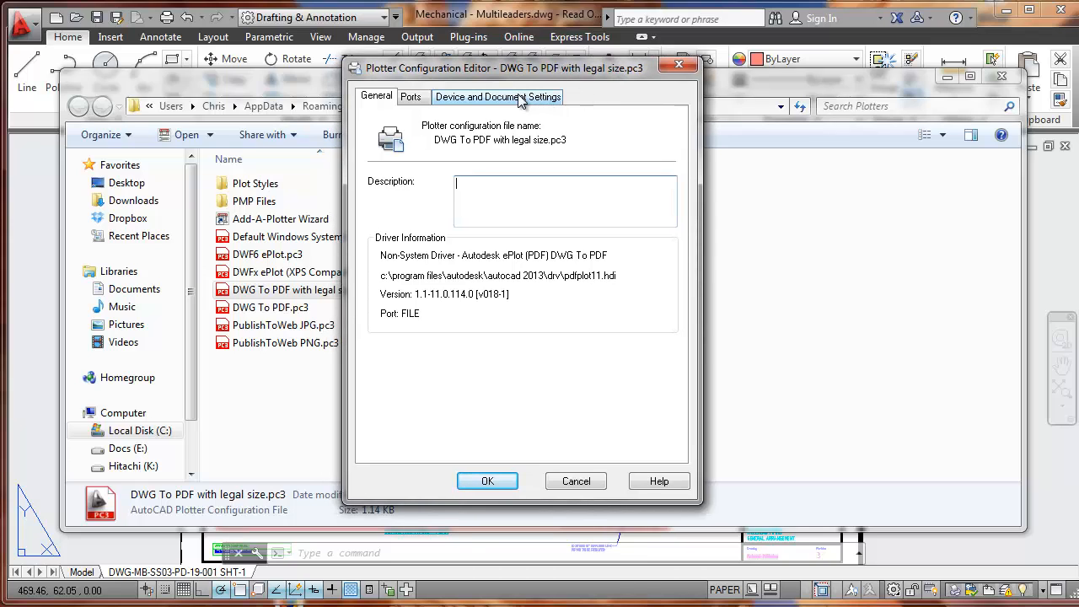
mouse_move(502, 103)
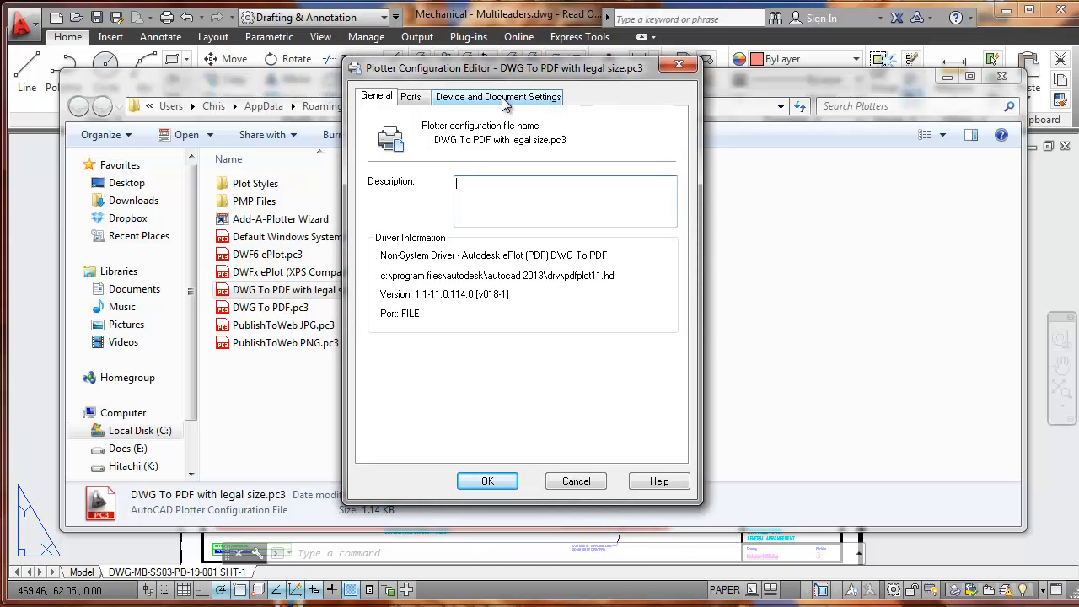
click(497, 96)
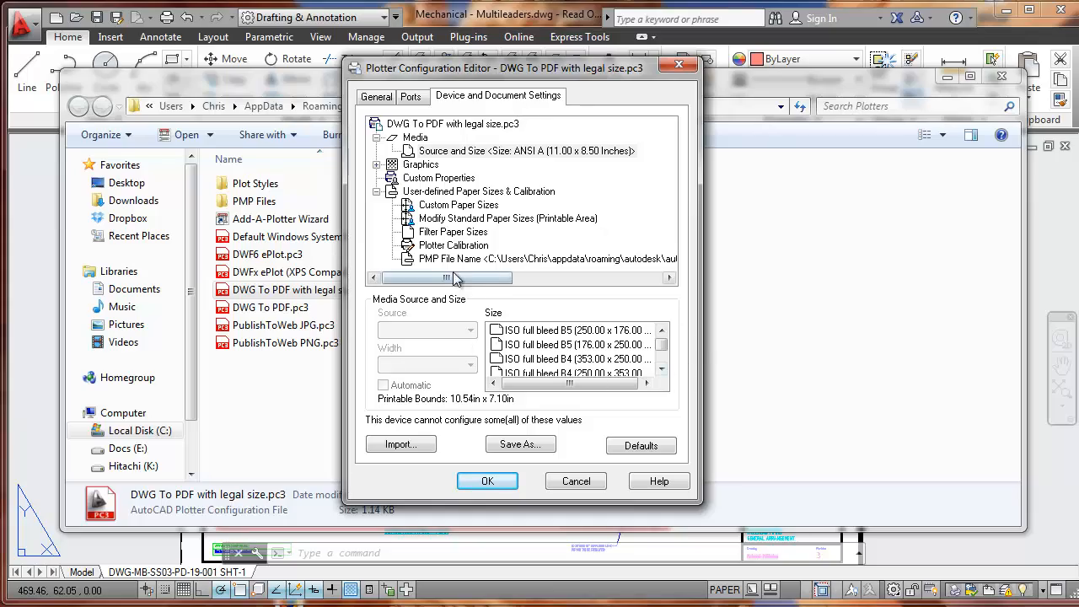
click(458, 206)
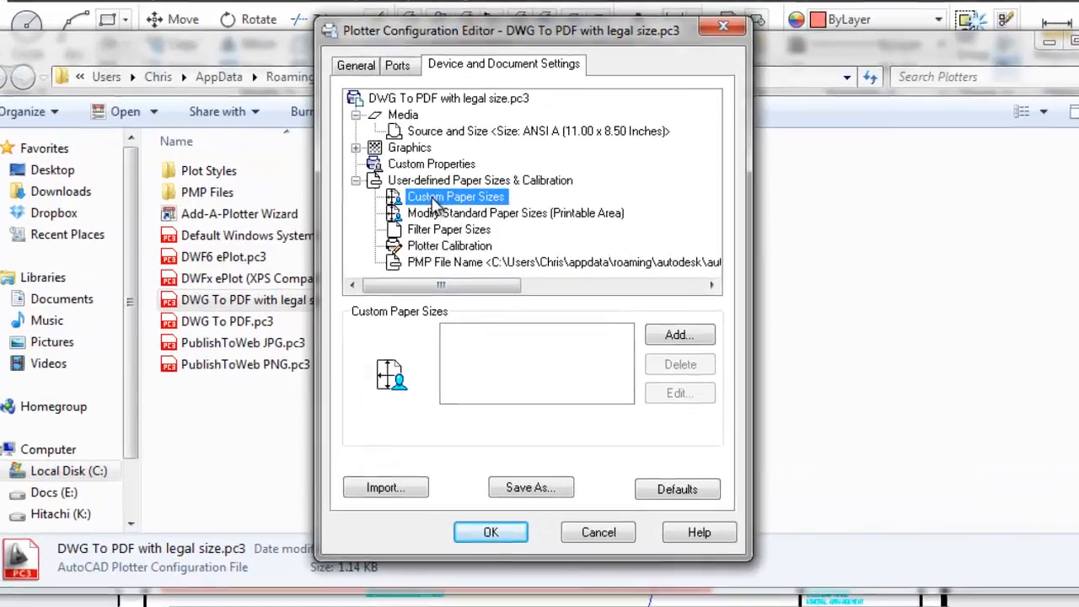
click(679, 334)
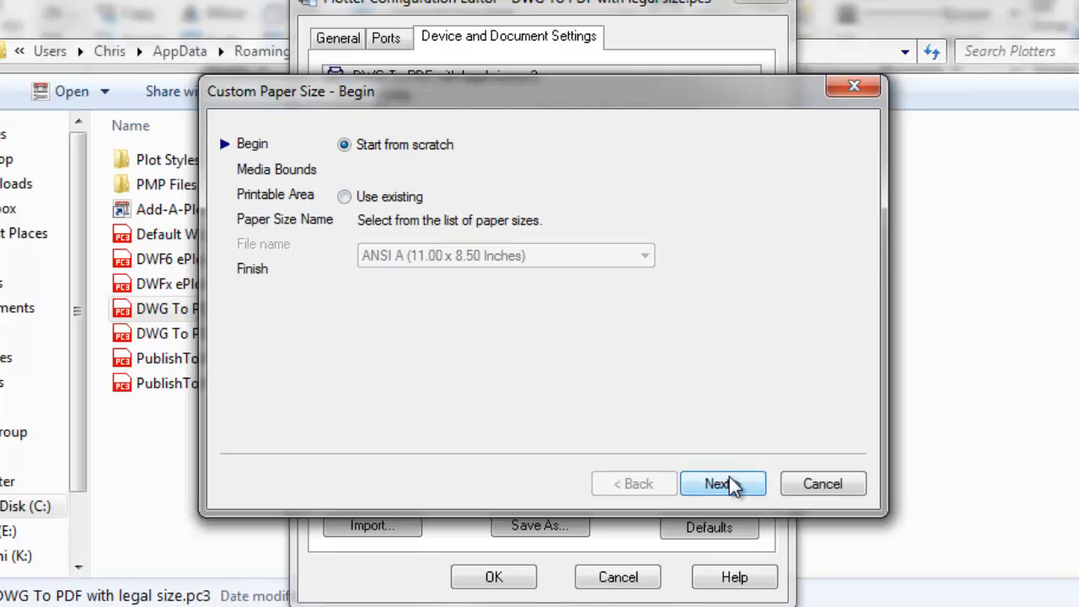
Step: Define a 14 x 8.5 inch paper with 0.5-inch top, bottom, left and right margins
click(722, 482)
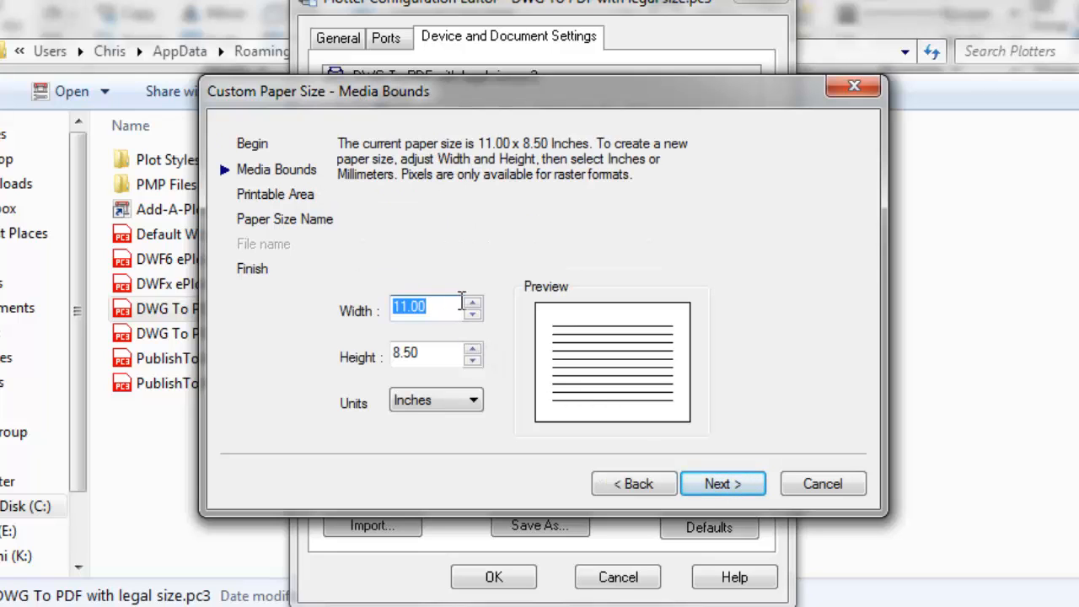
text(14)
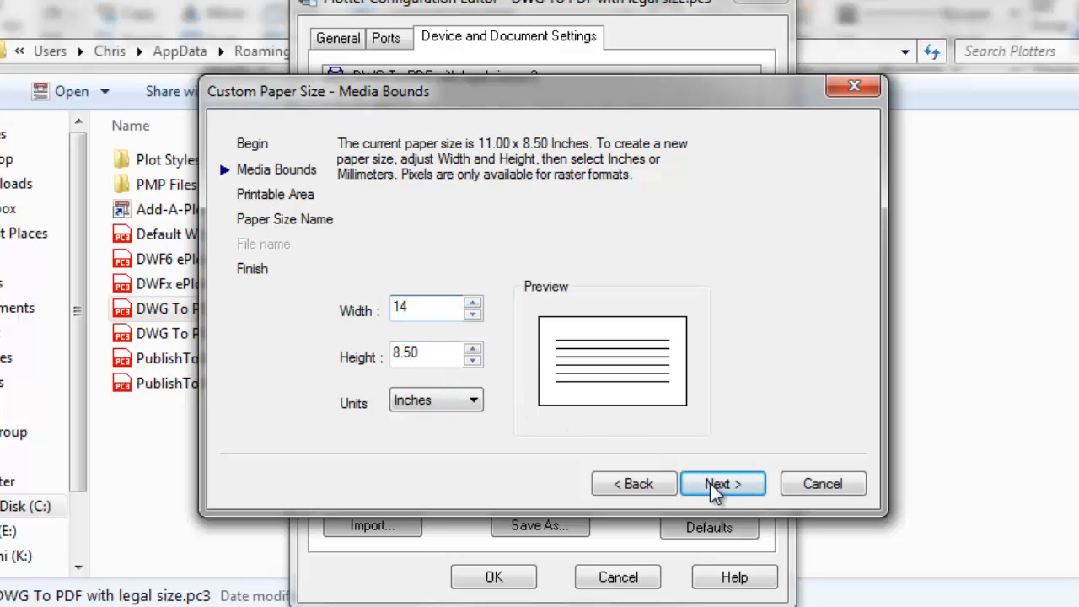
click(722, 482)
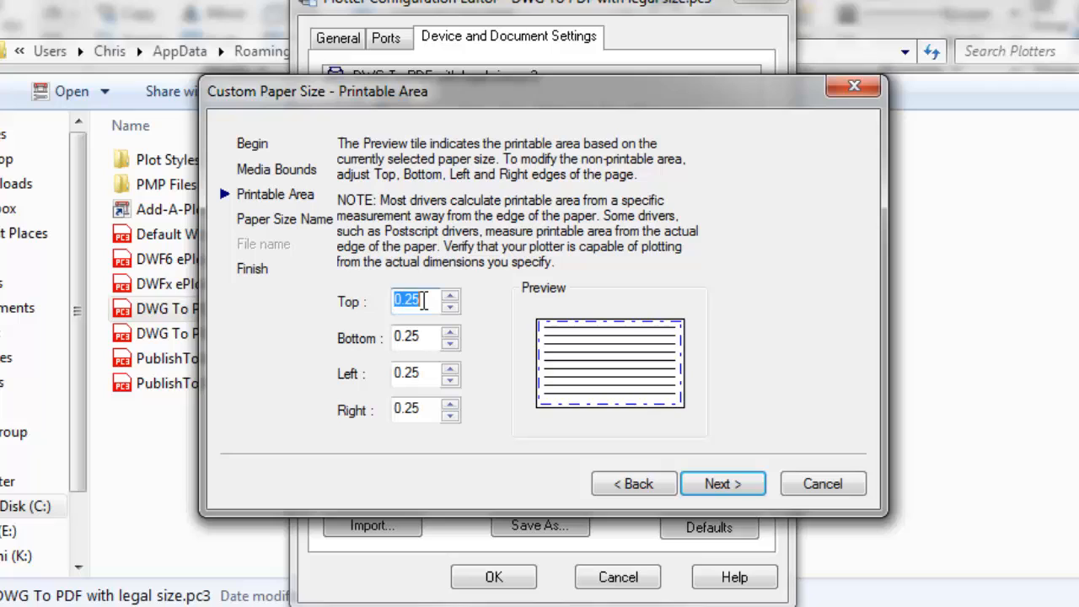
text(0.05)
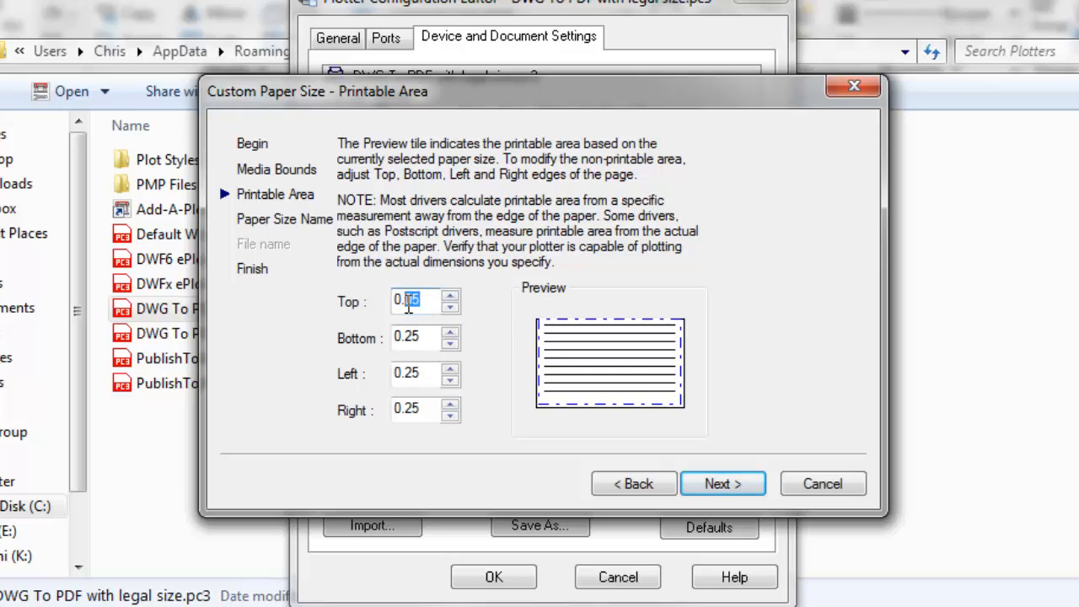
click(450, 297)
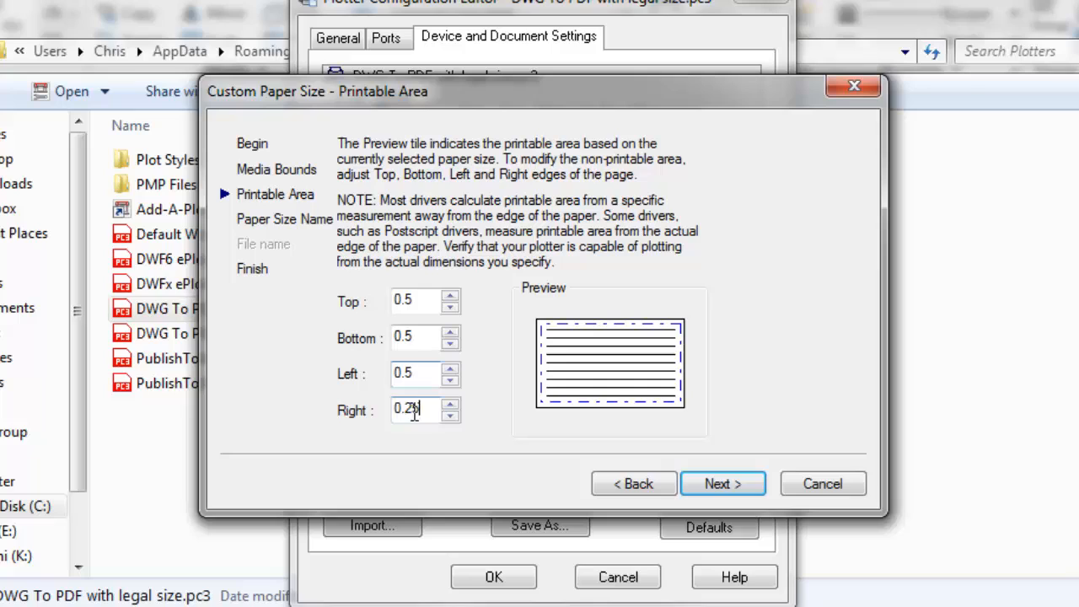
text(0.5)
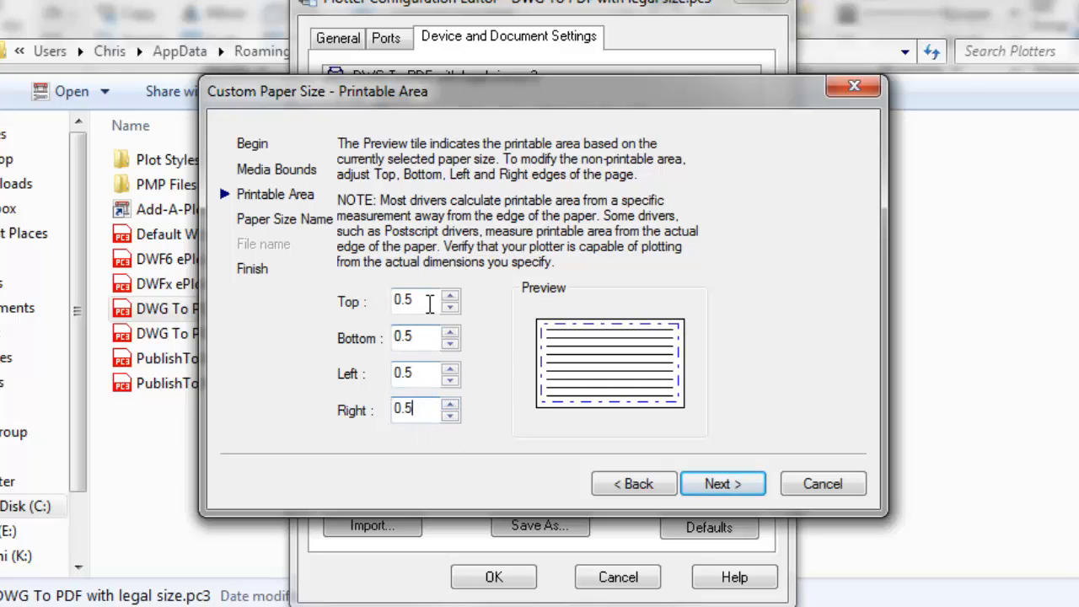
click(413, 374)
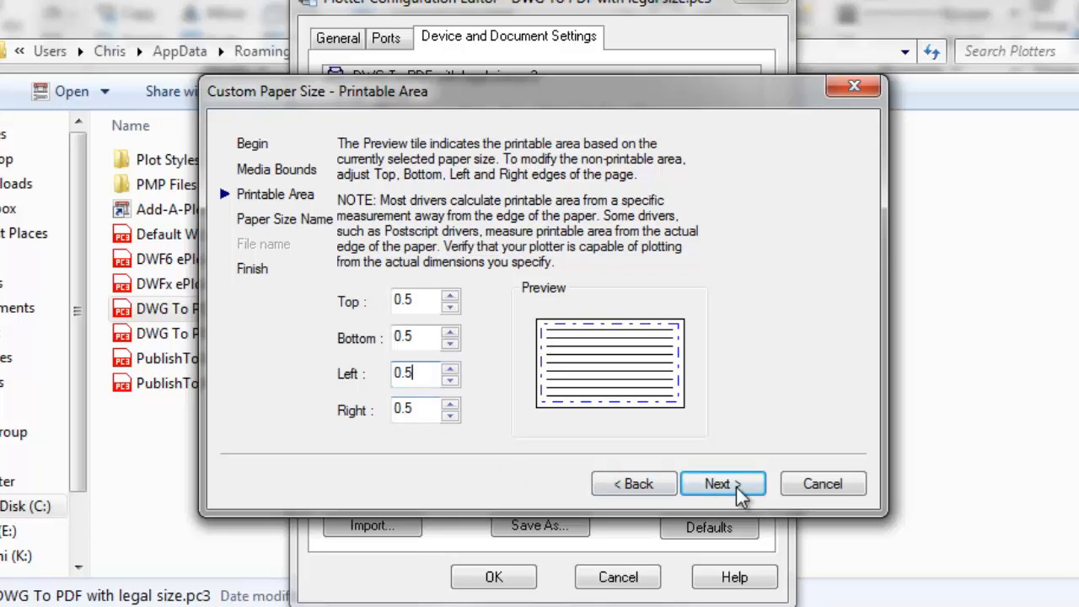
click(722, 482)
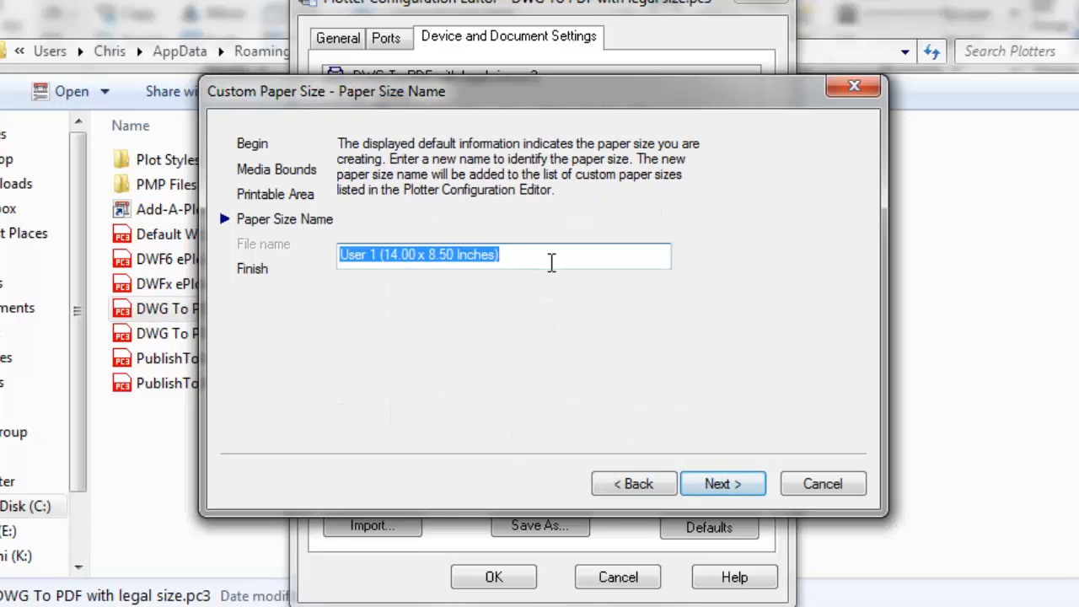
Step: Name the paper size 'Legal Landscape - pdf' and finish adding it to the list
double_click(354, 255)
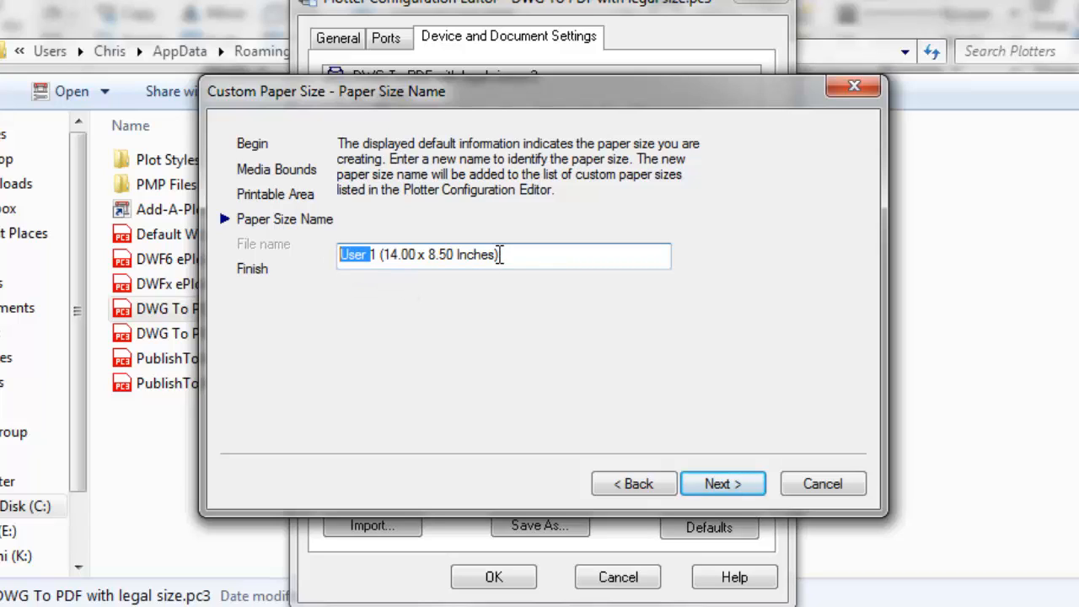
text(Legal Landscap)
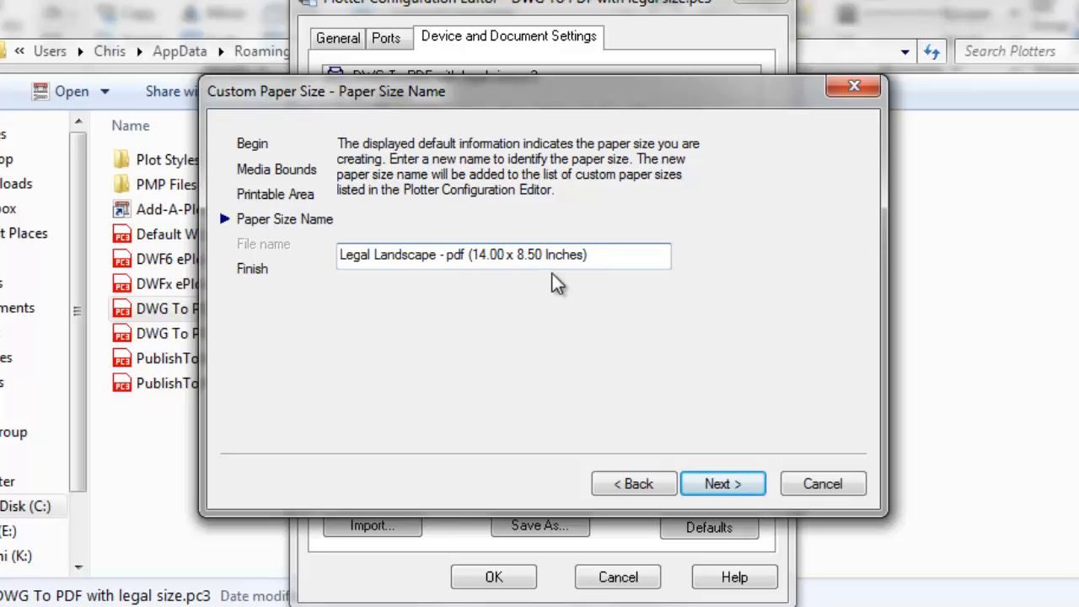
click(722, 482)
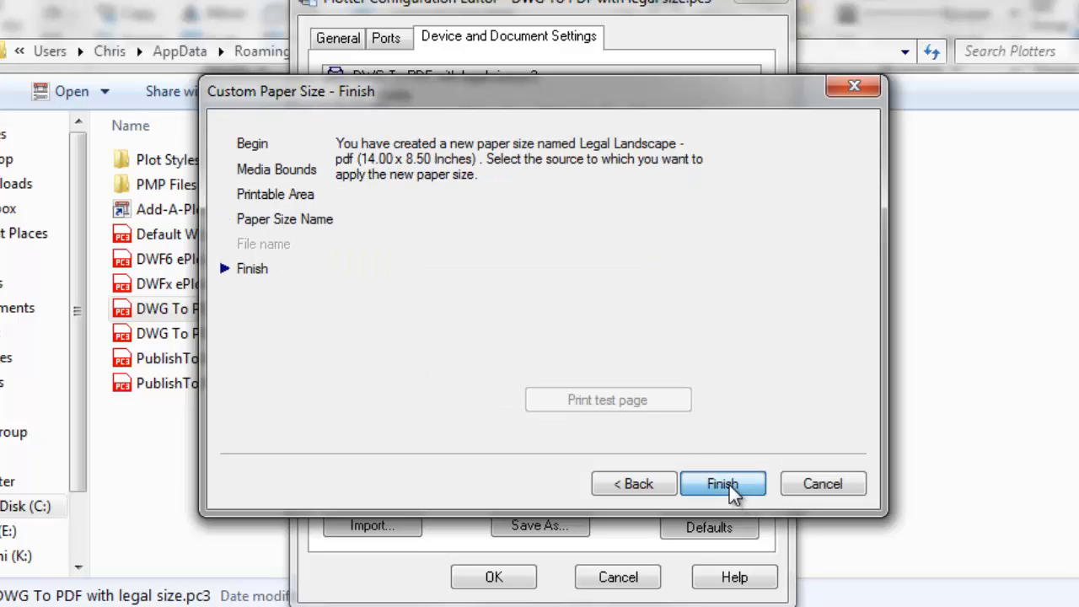
click(721, 483)
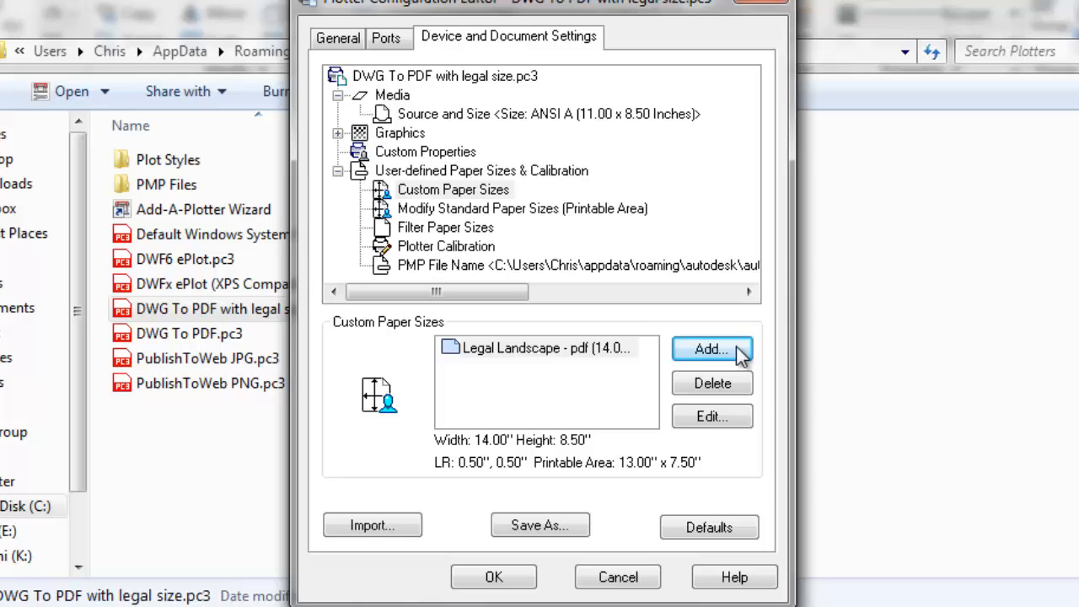
Step: Start a second custom paper size of 8.5 x 14 inches with 0.5-inch margins
click(711, 349)
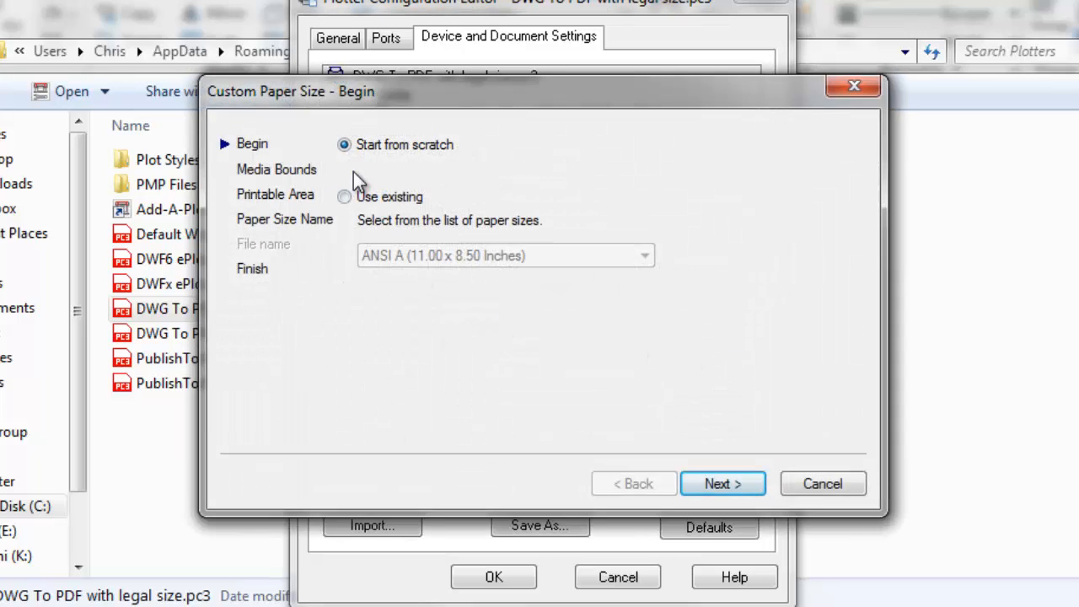
click(721, 482)
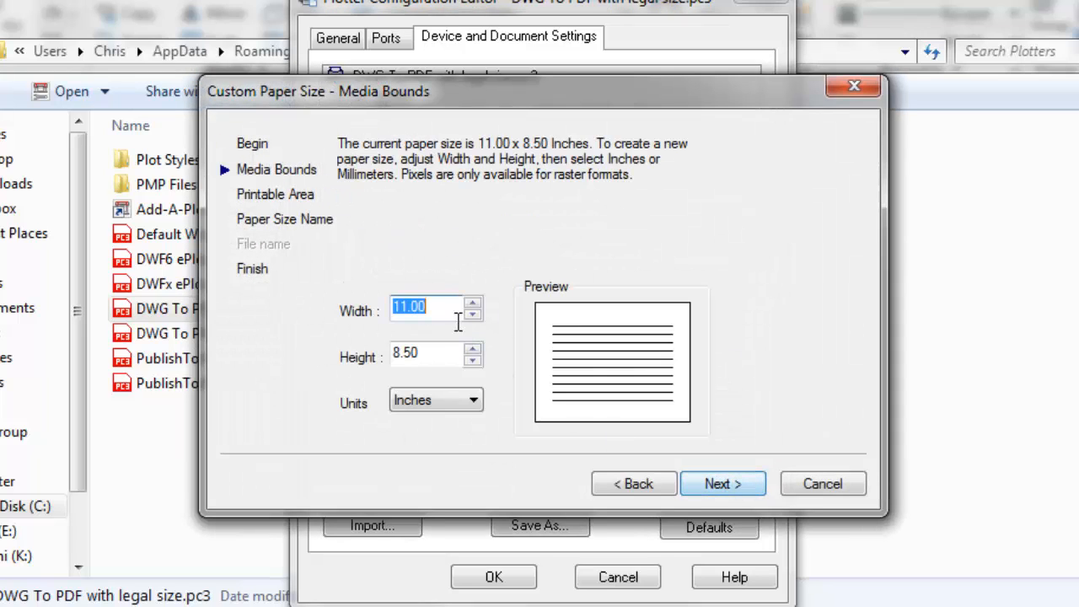
text(8.5)
click(437, 354)
text(14)
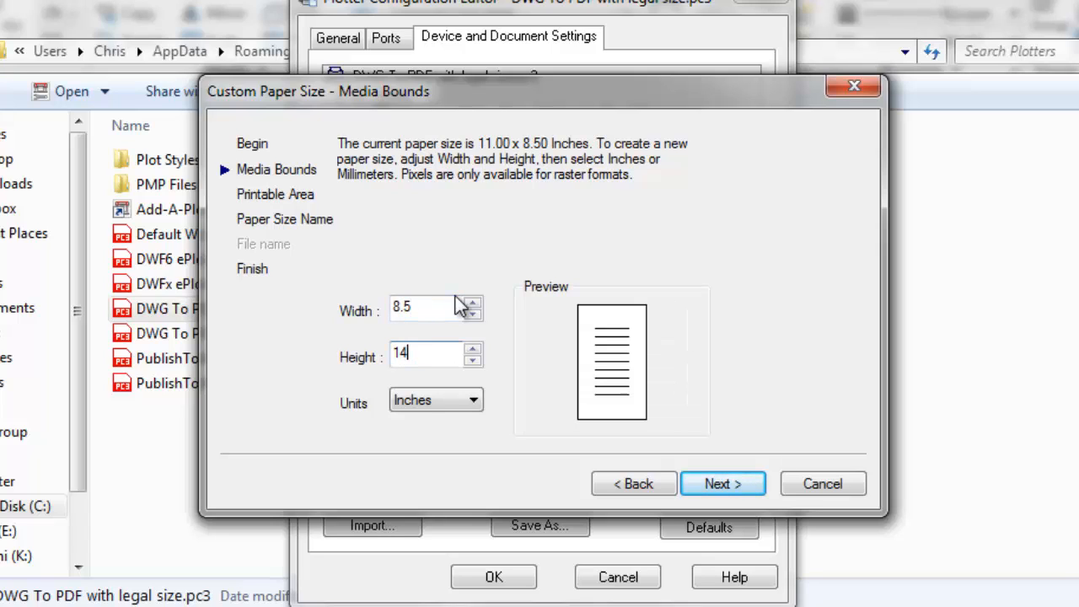
click(721, 482)
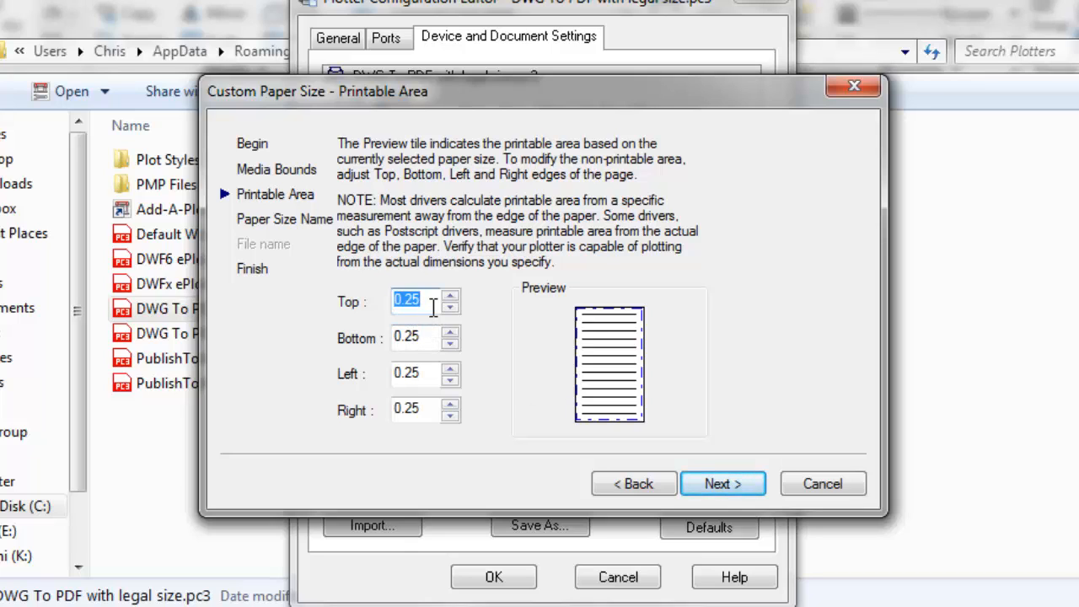
text(.5)
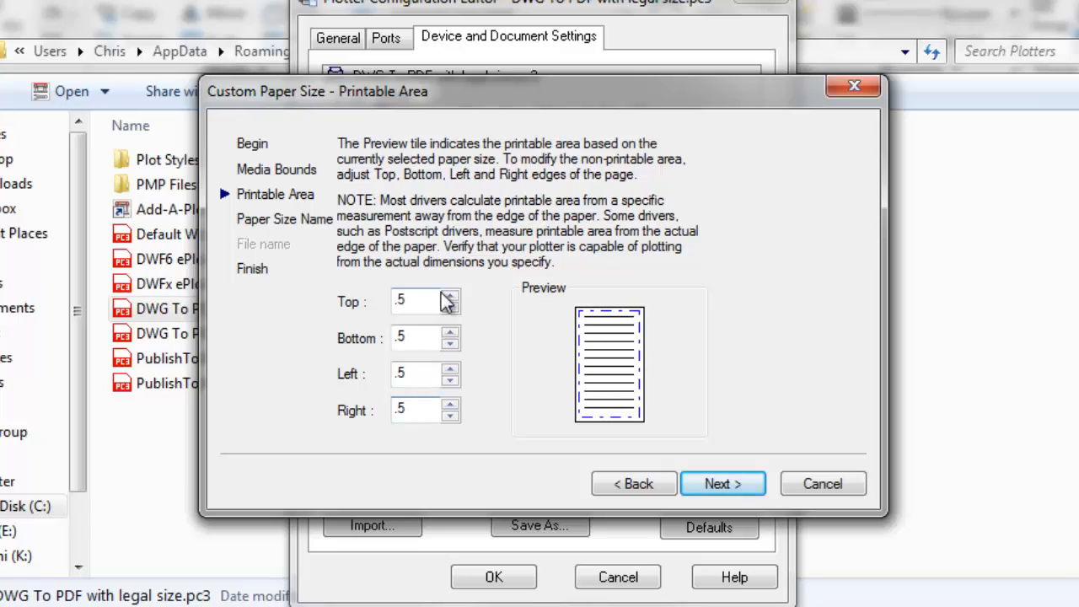
click(721, 482)
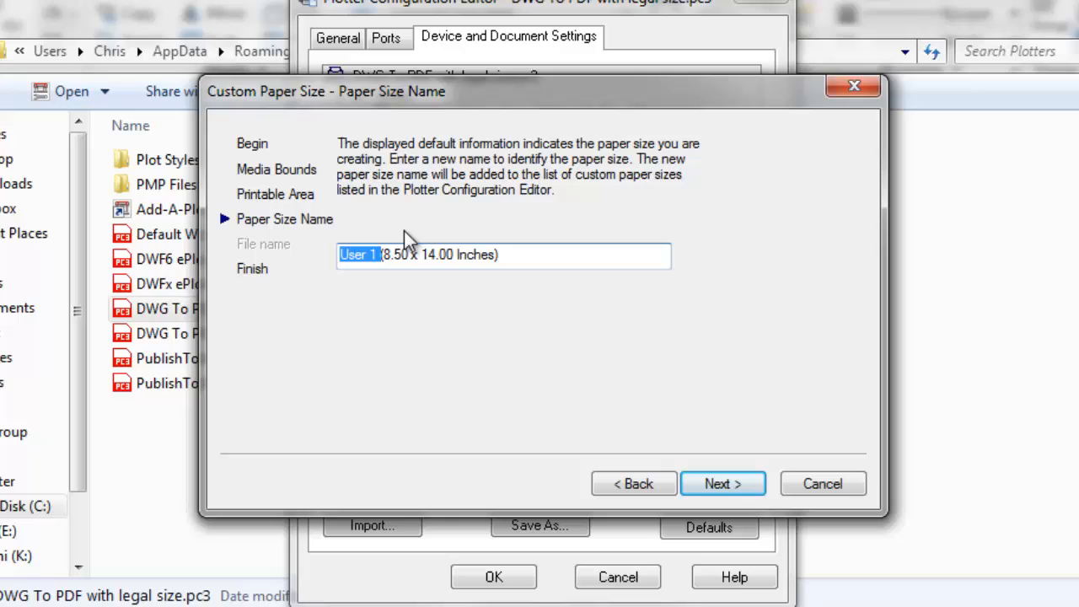
Step: Name it 'Legal Portrait - pdf', finish the wizard and save the plotter configuration
text(Legal Port)
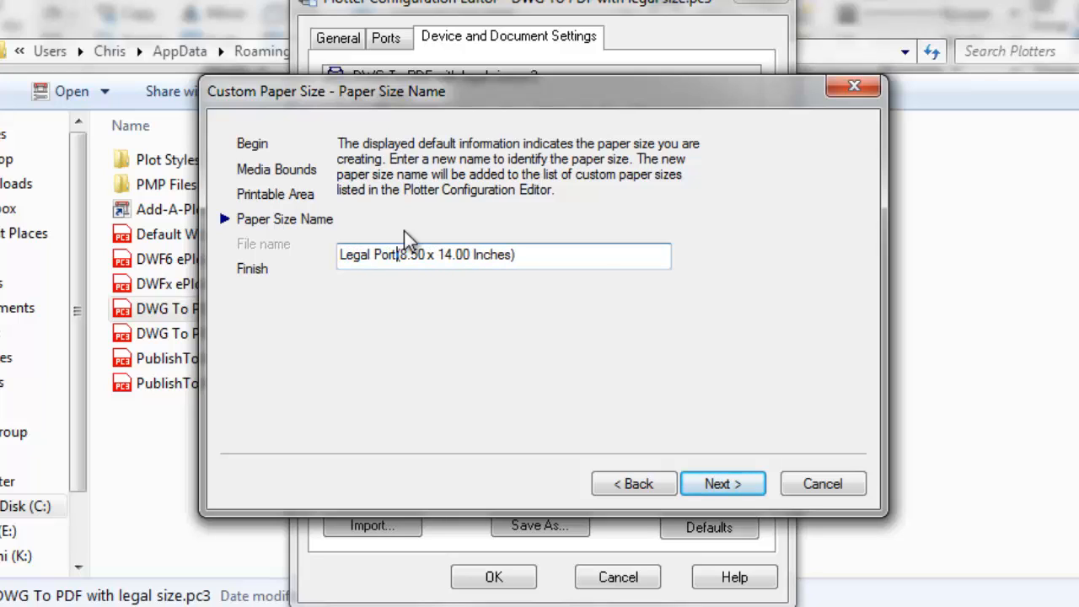
text(rait)
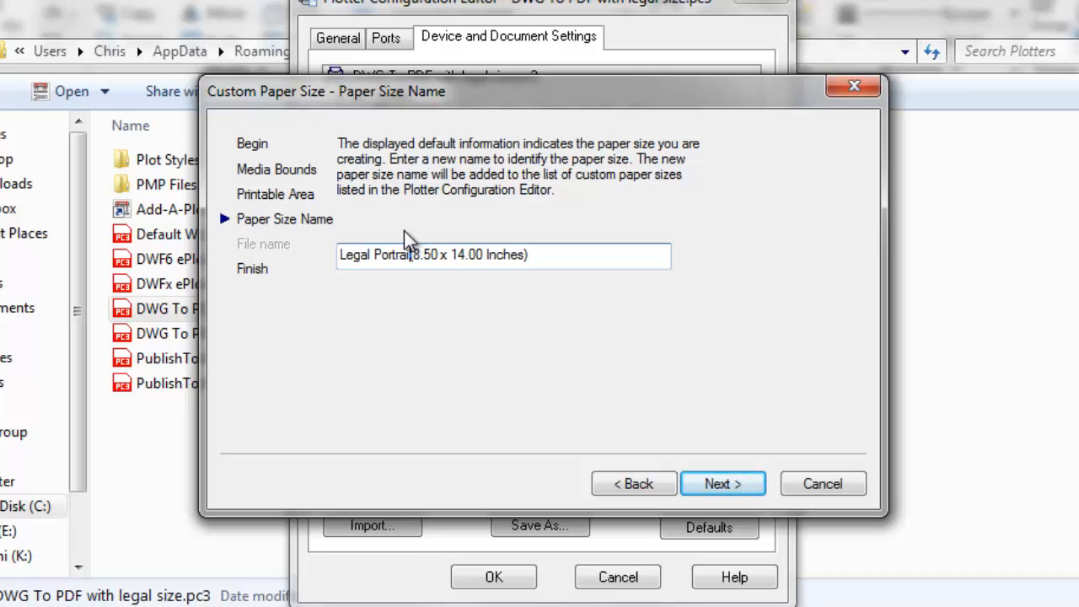
text(- pdf)
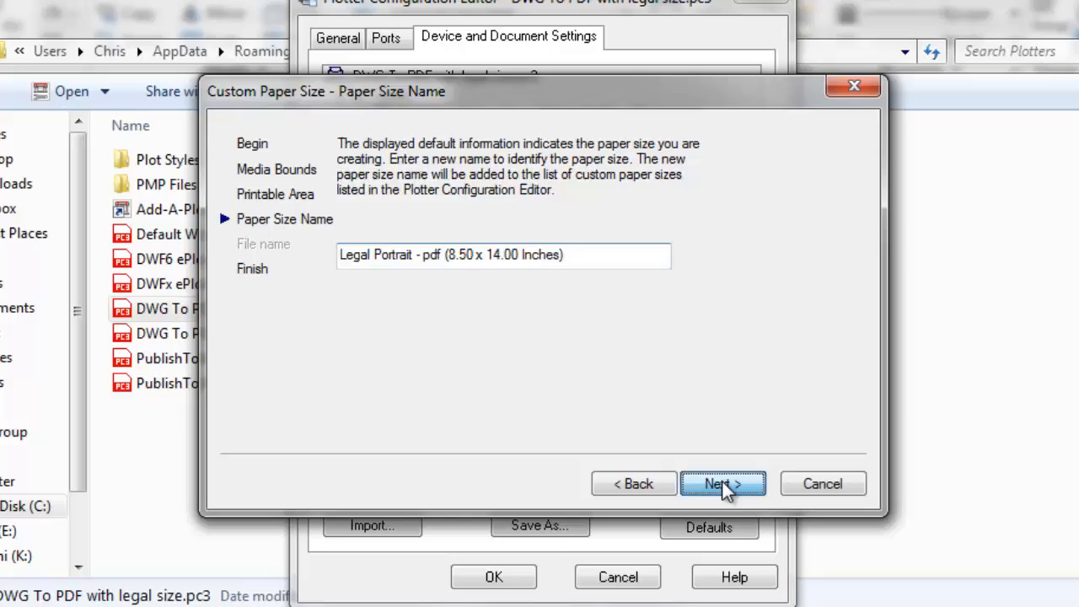
click(721, 482)
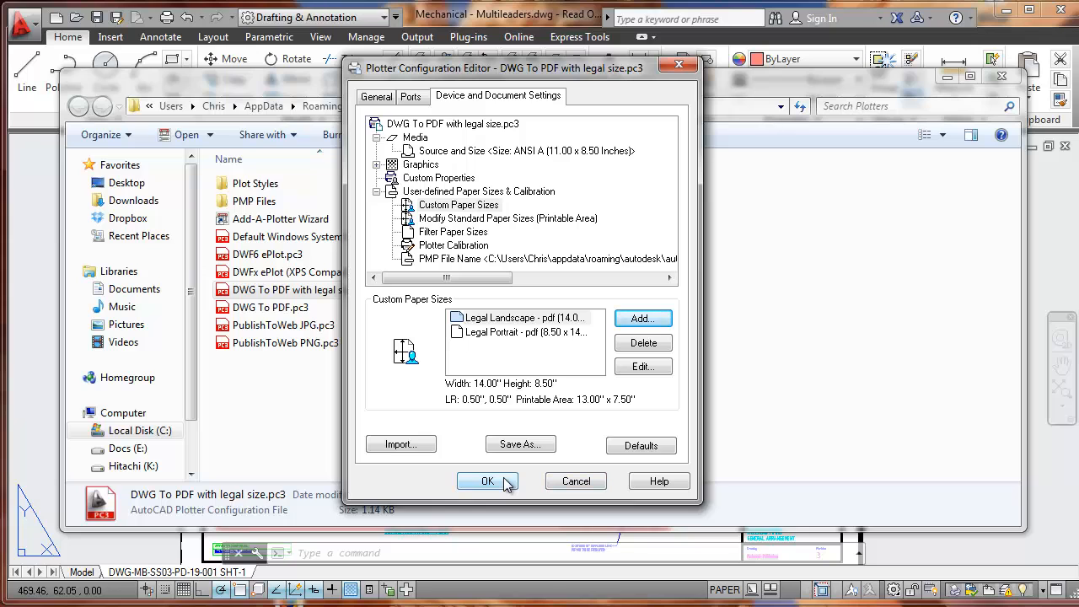
click(488, 480)
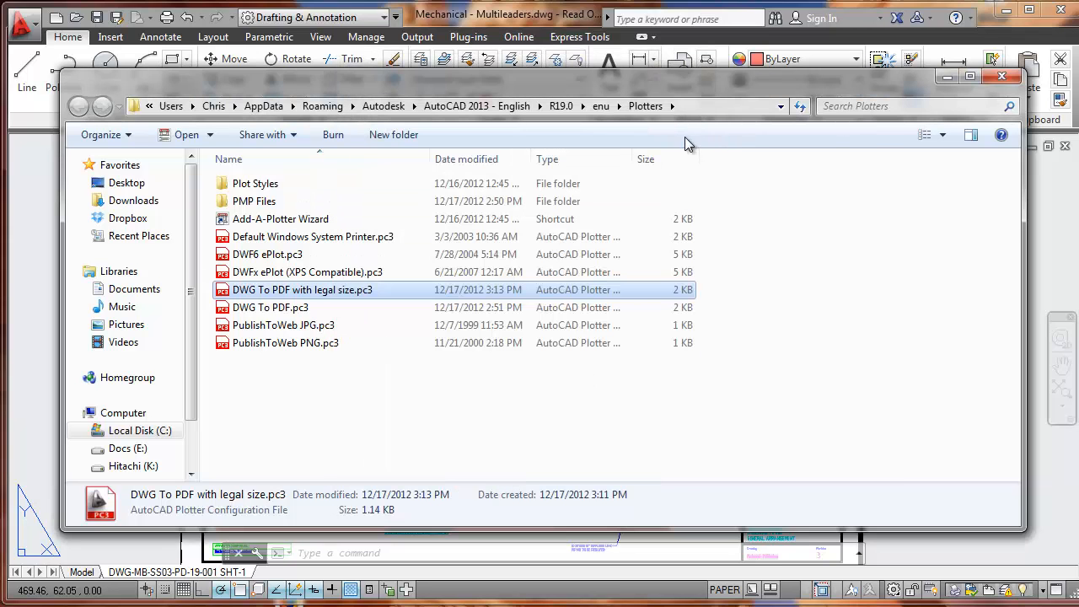
Step: Create a new layout named 'landscape' with the LAYOUT command
click(1015, 76)
text(LAYOUT)
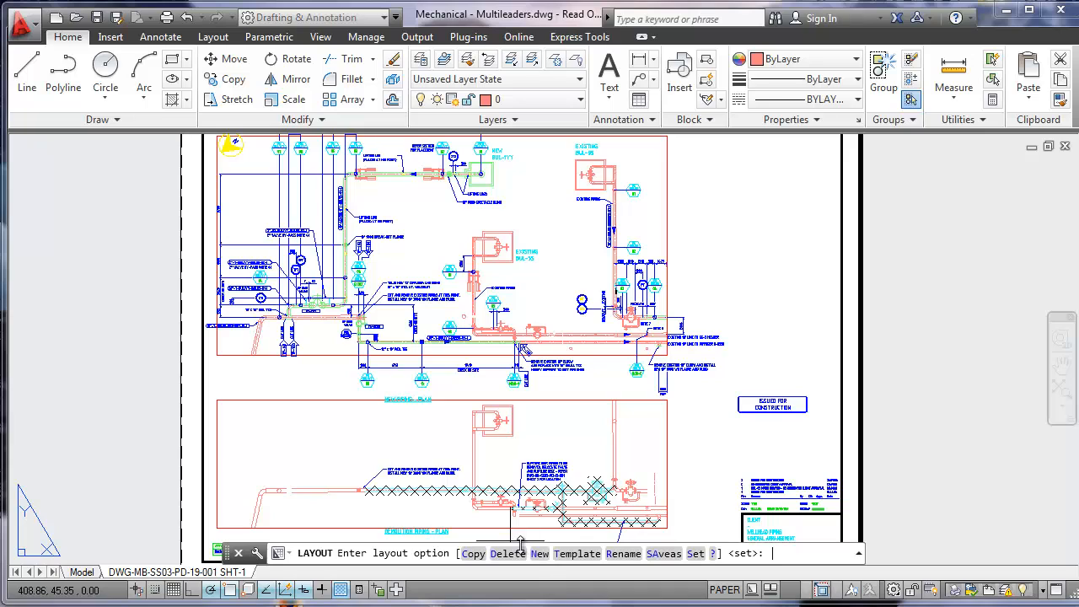
text(n)
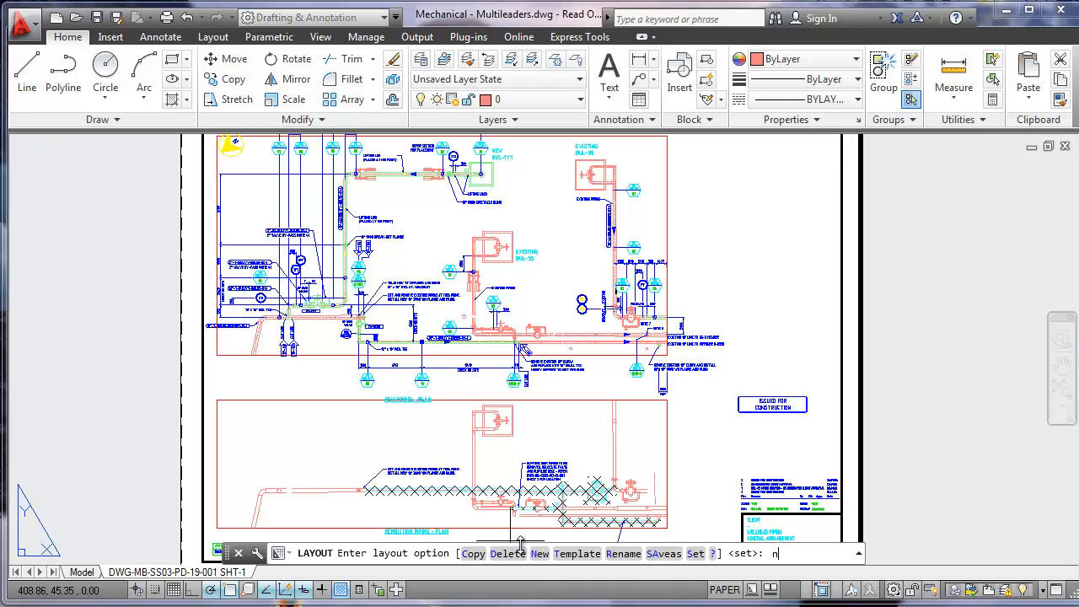
key(Return)
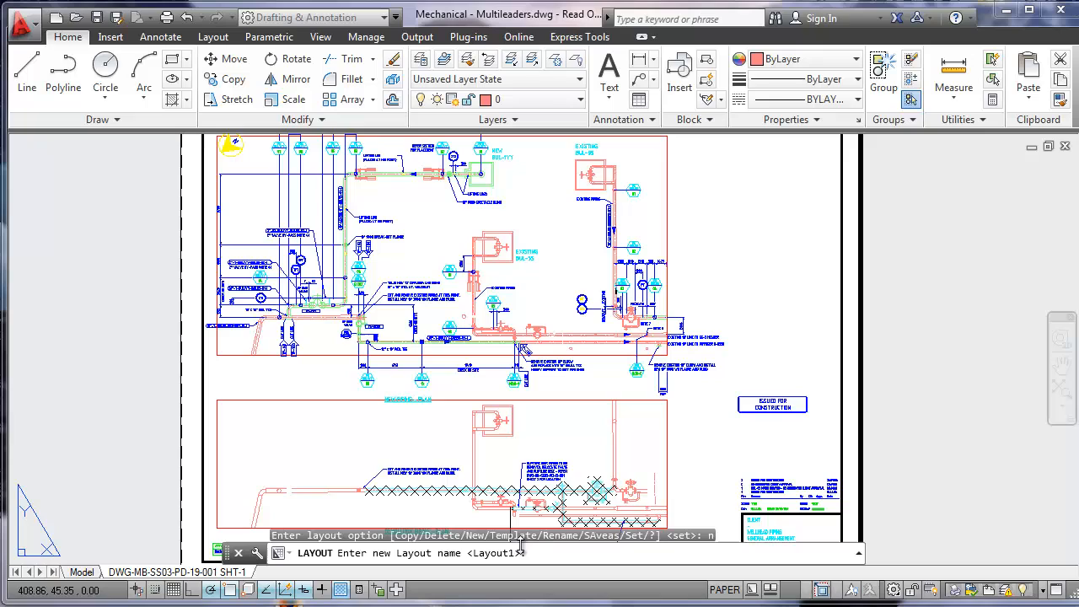
text(land)
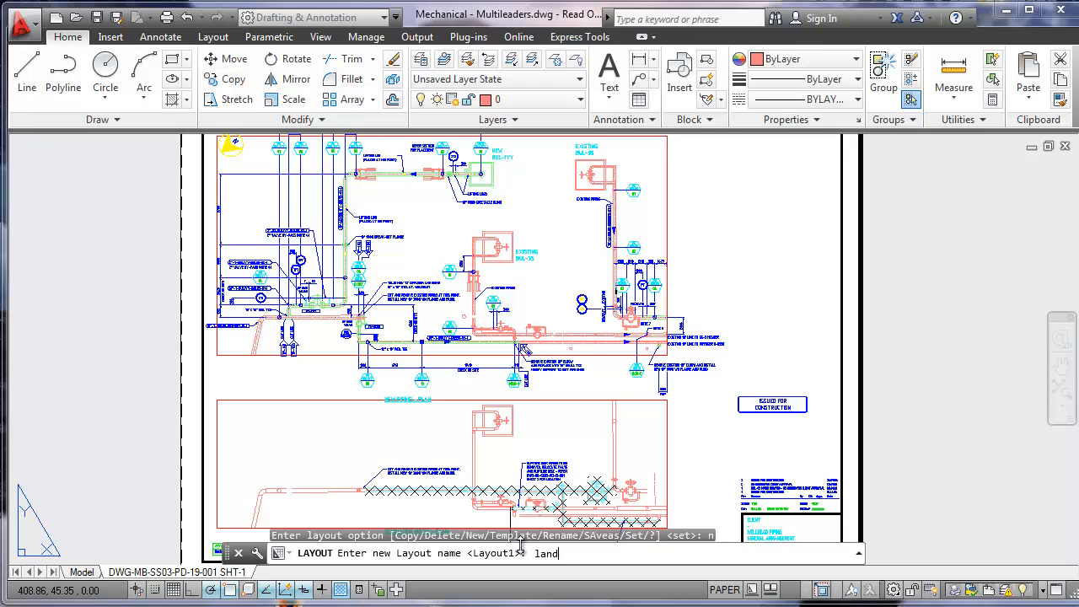
text(scape)
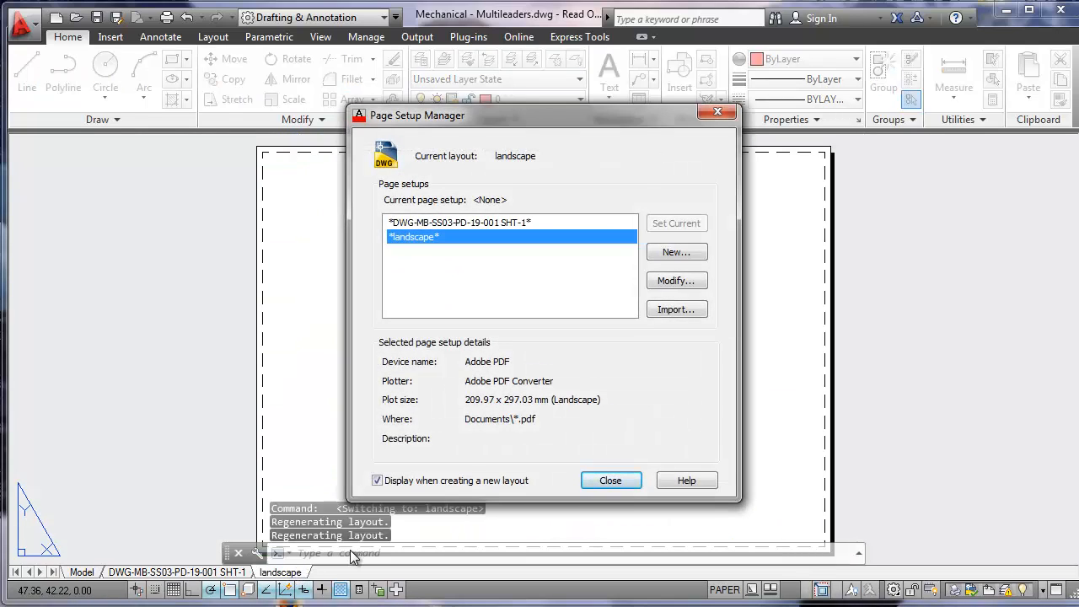
mouse_move(452, 138)
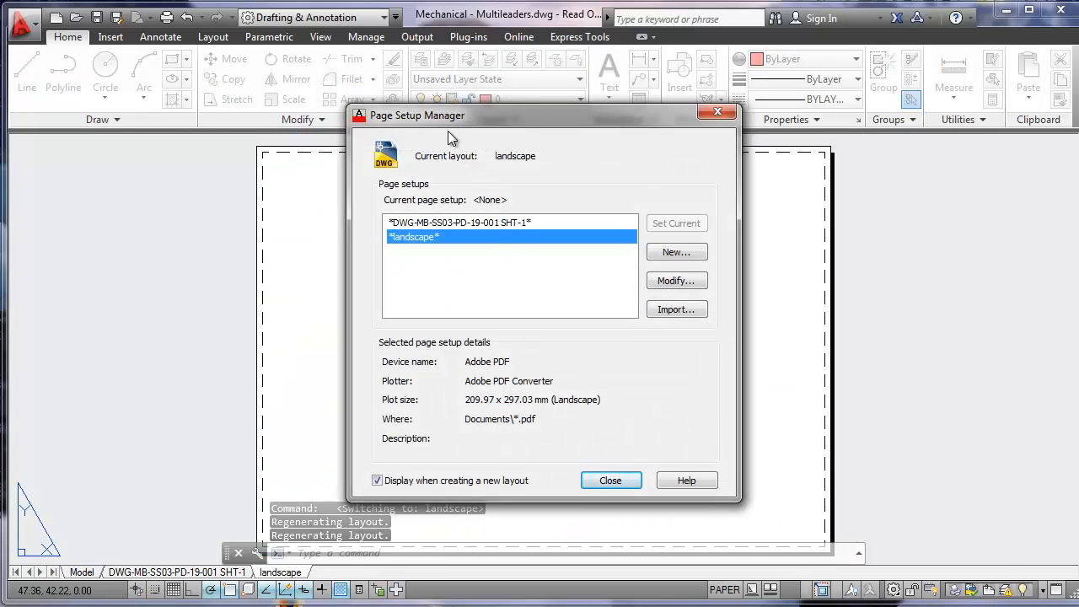
click(611, 479)
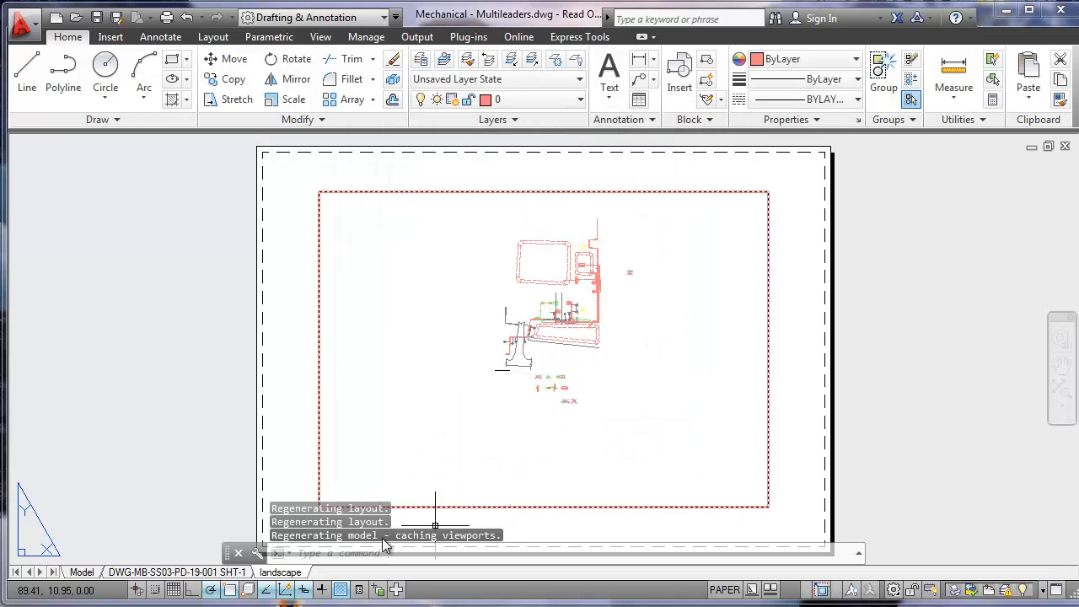
right_click(280, 573)
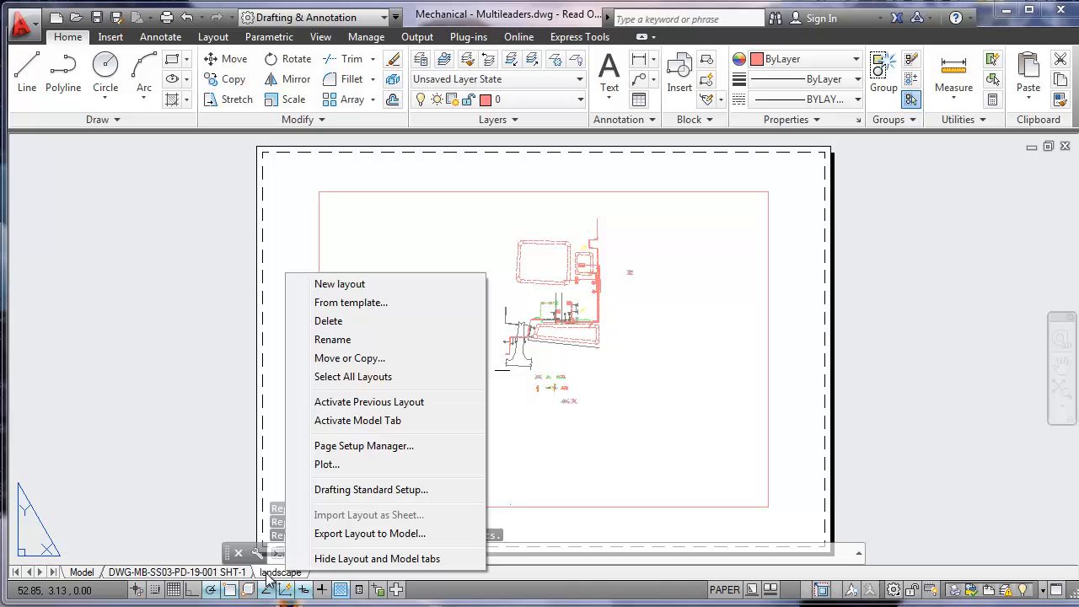
mouse_move(369, 401)
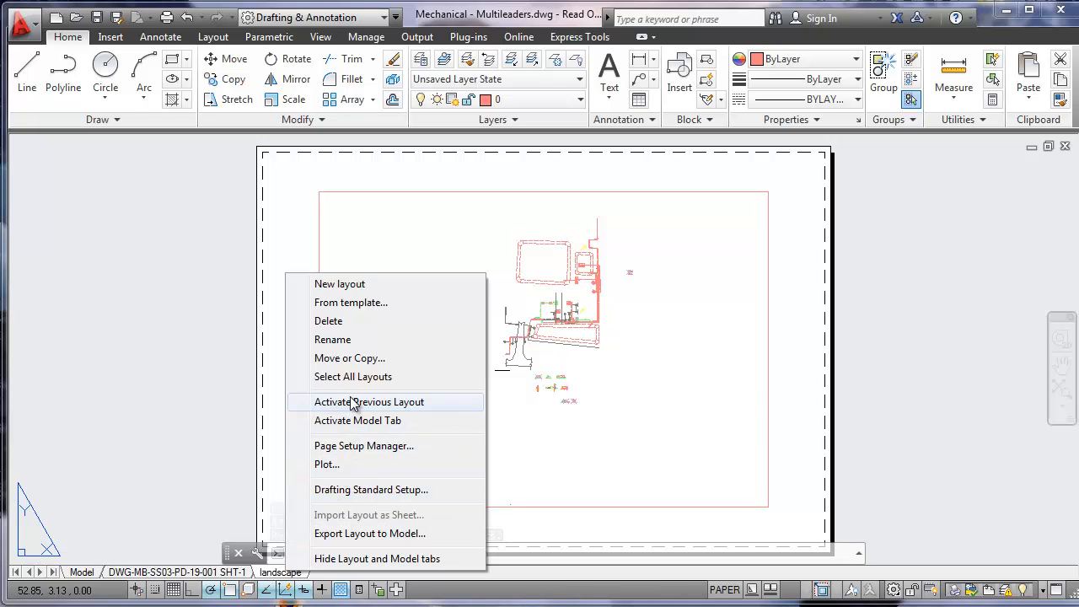
click(364, 446)
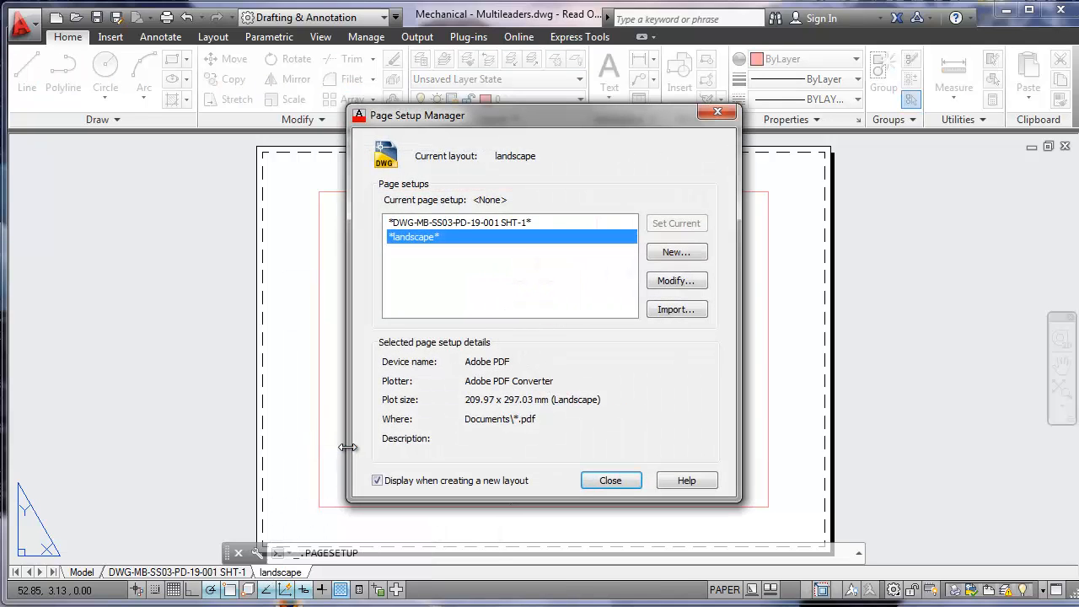
mouse_move(408, 236)
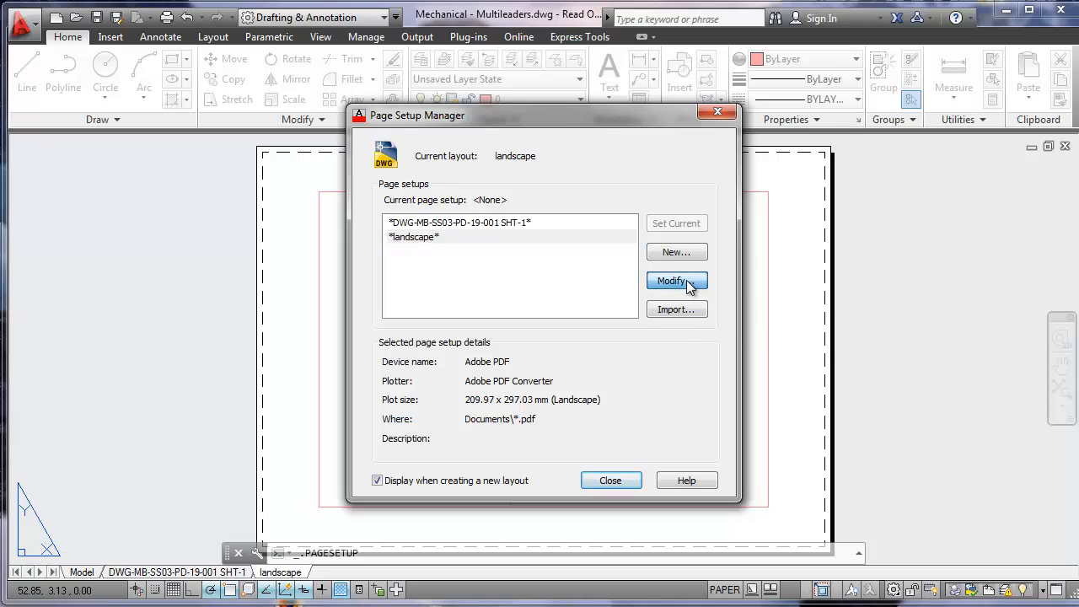
Step: Set the page setup to DWG To PDF with legal size, Legal Landscape 14 x 8.5 paper and Grayscale.ctb
click(676, 280)
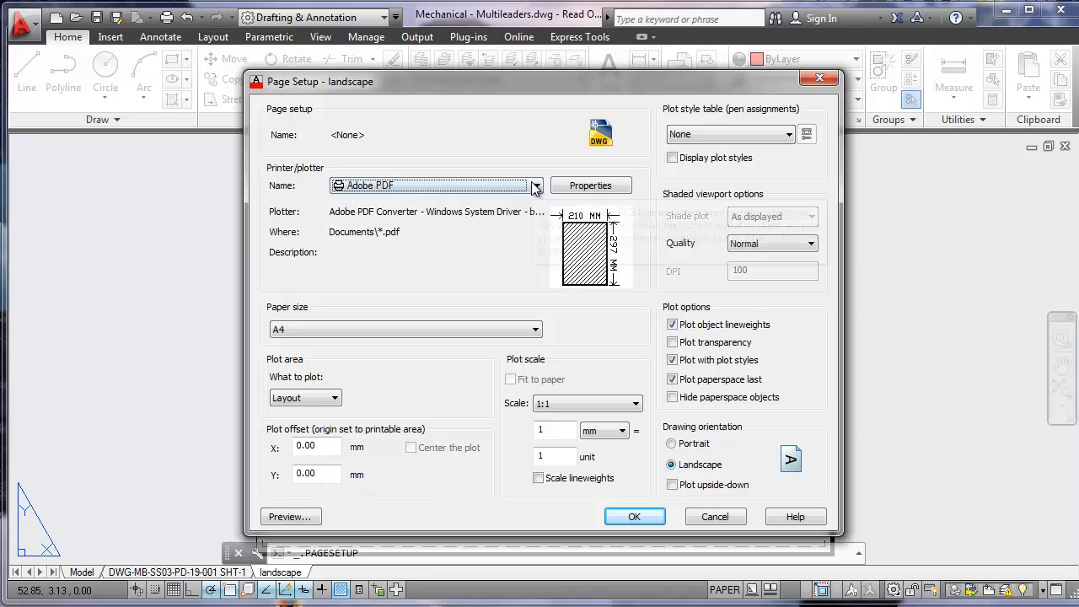
click(537, 185)
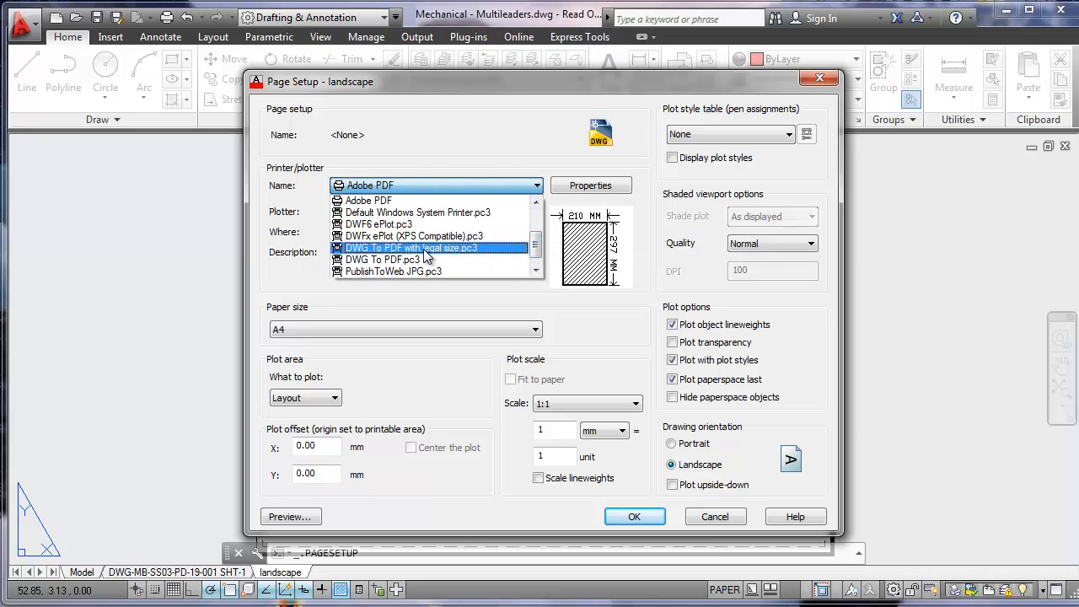
click(408, 246)
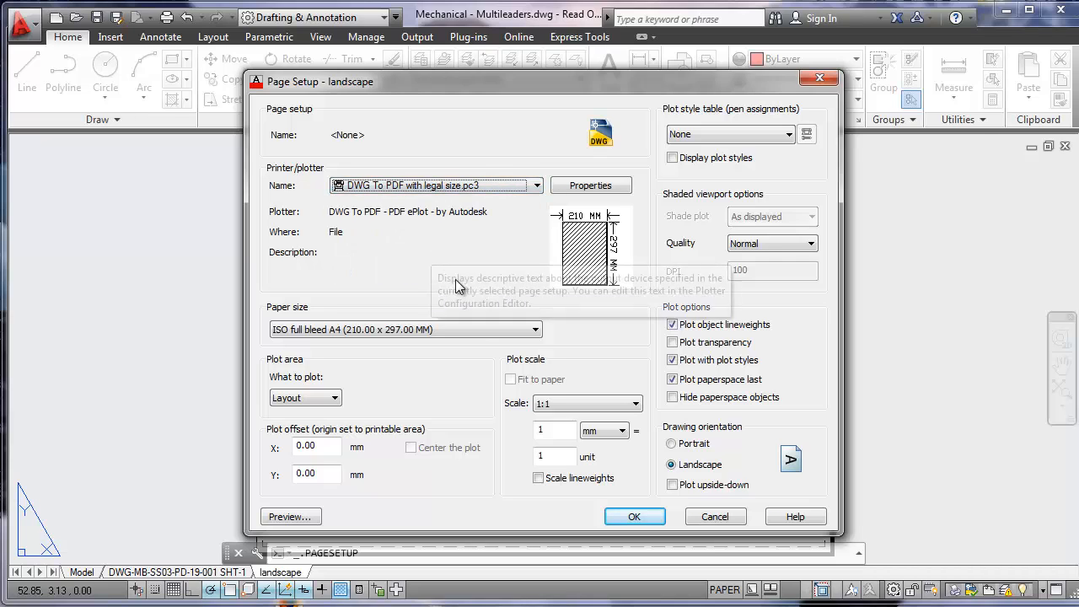
click(534, 329)
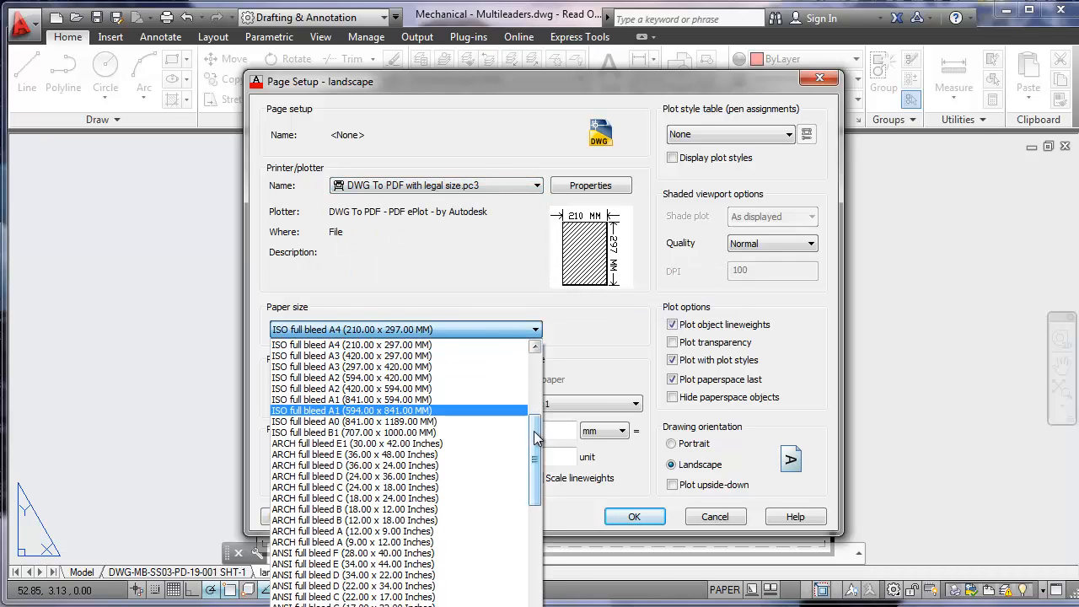
scroll(up, 3)
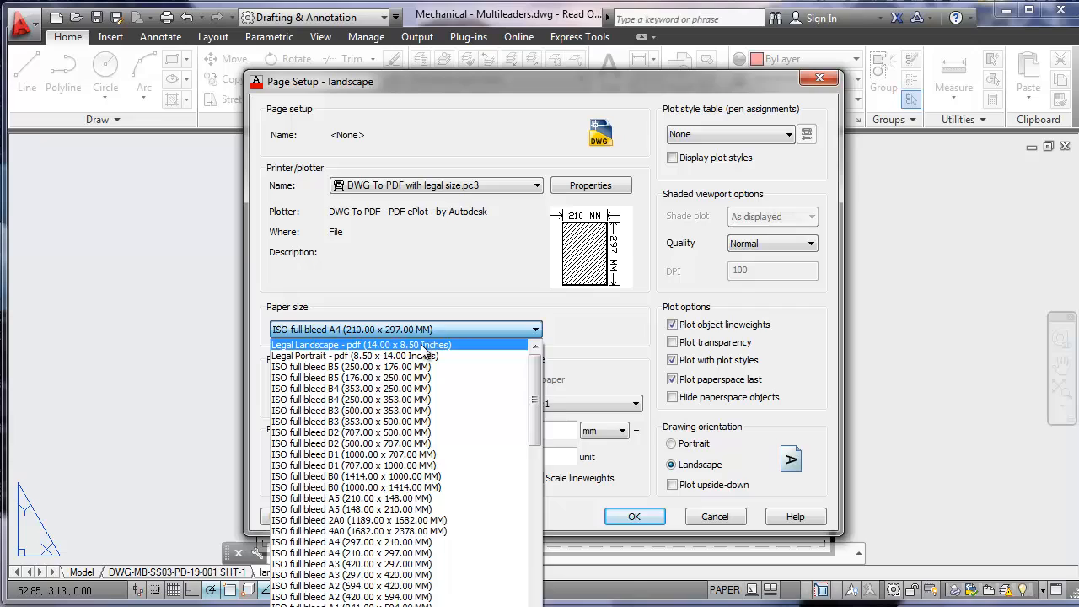
click(363, 344)
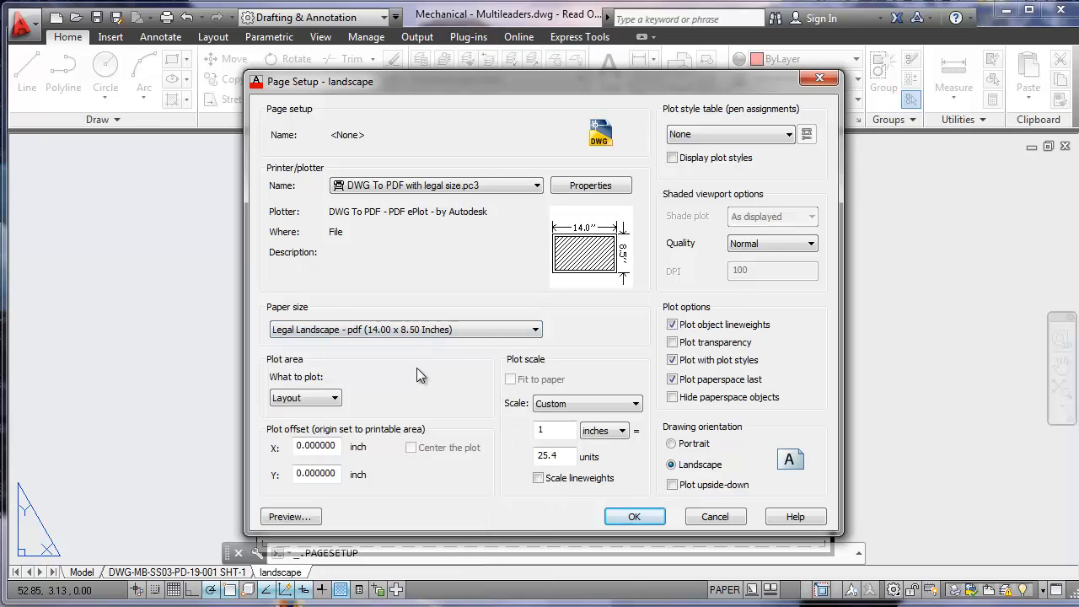
mouse_move(644, 249)
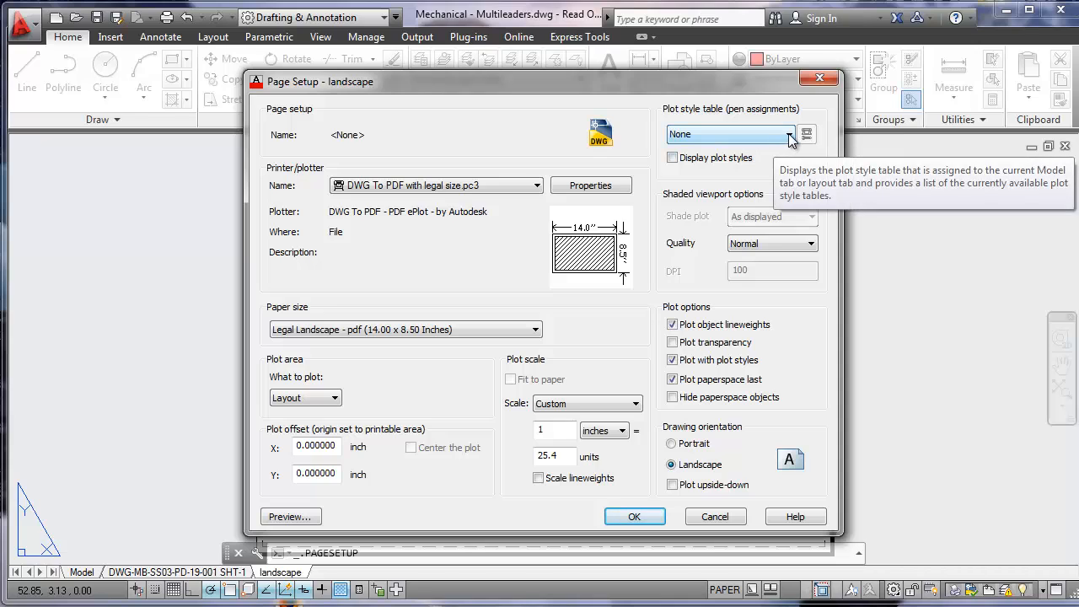
click(806, 135)
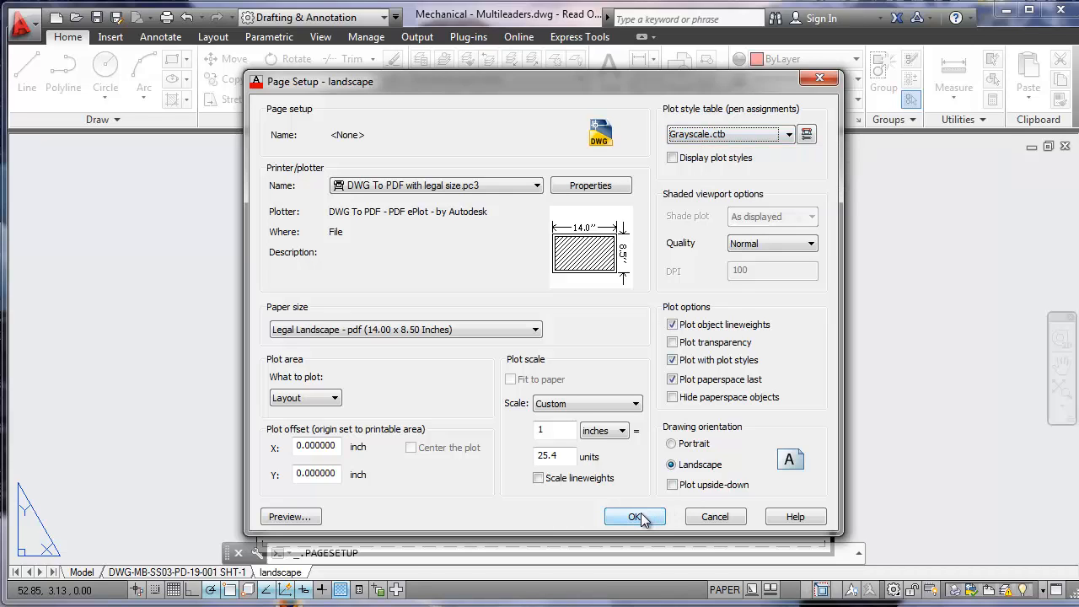
click(634, 516)
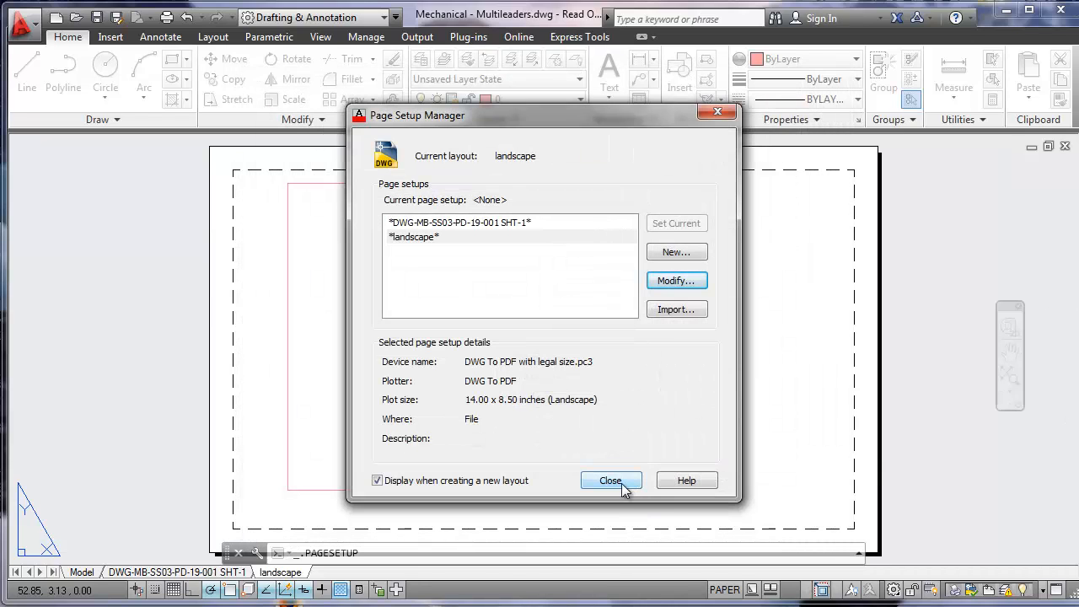
Step: Zoom the piping drawing to fill the landscape viewport and return to paper space
click(611, 481)
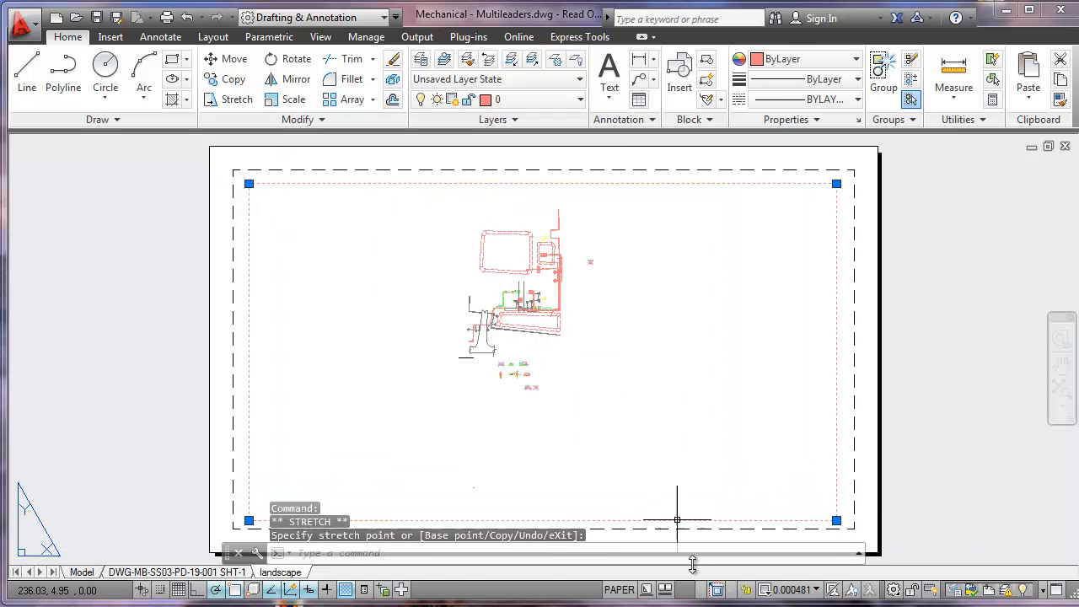
double_click(519, 317)
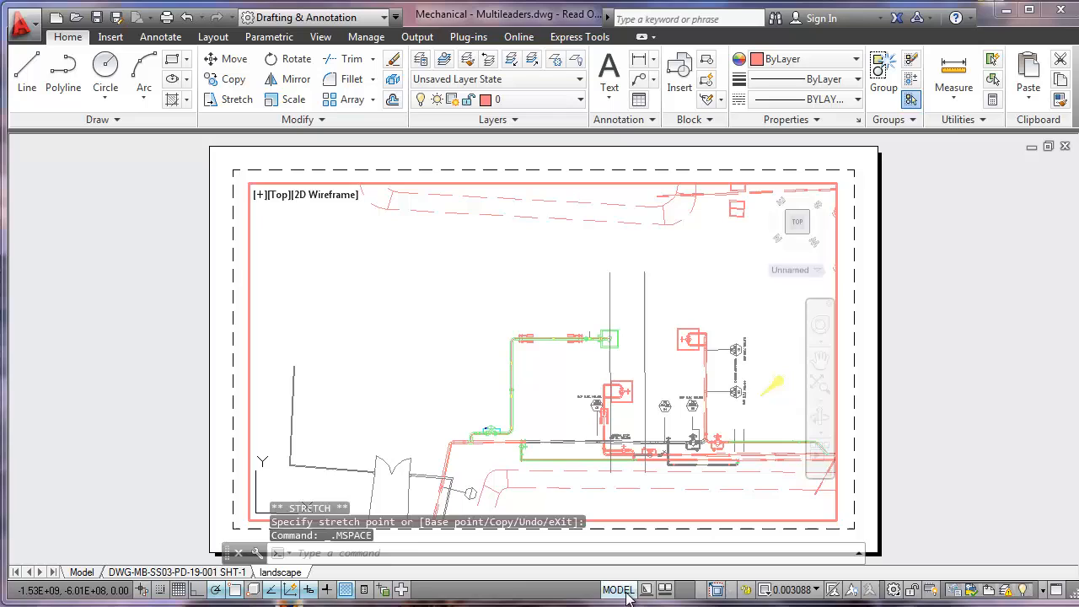
click(617, 590)
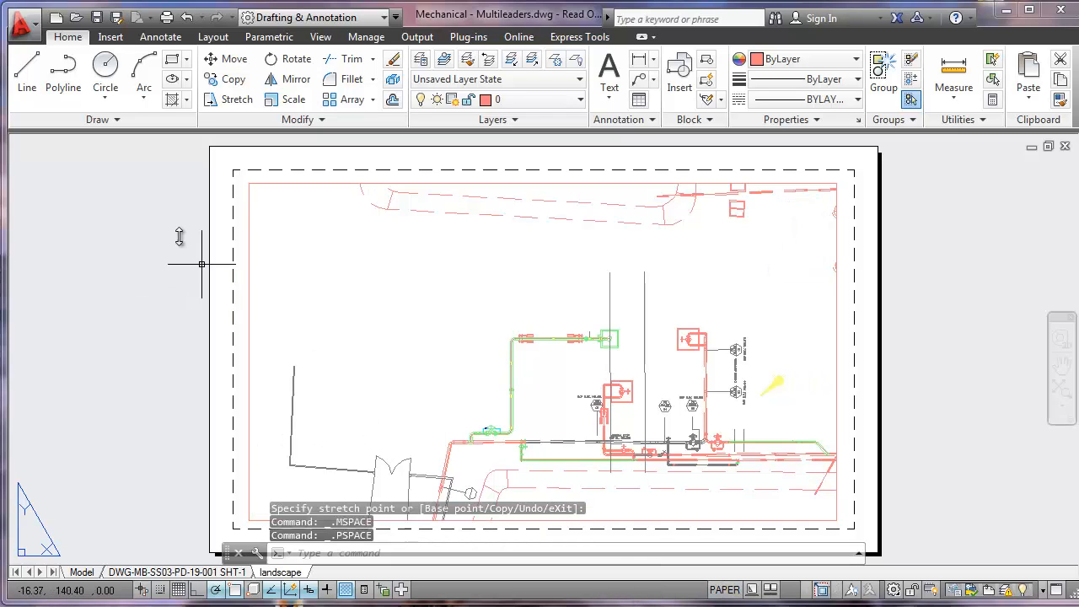
click(24, 23)
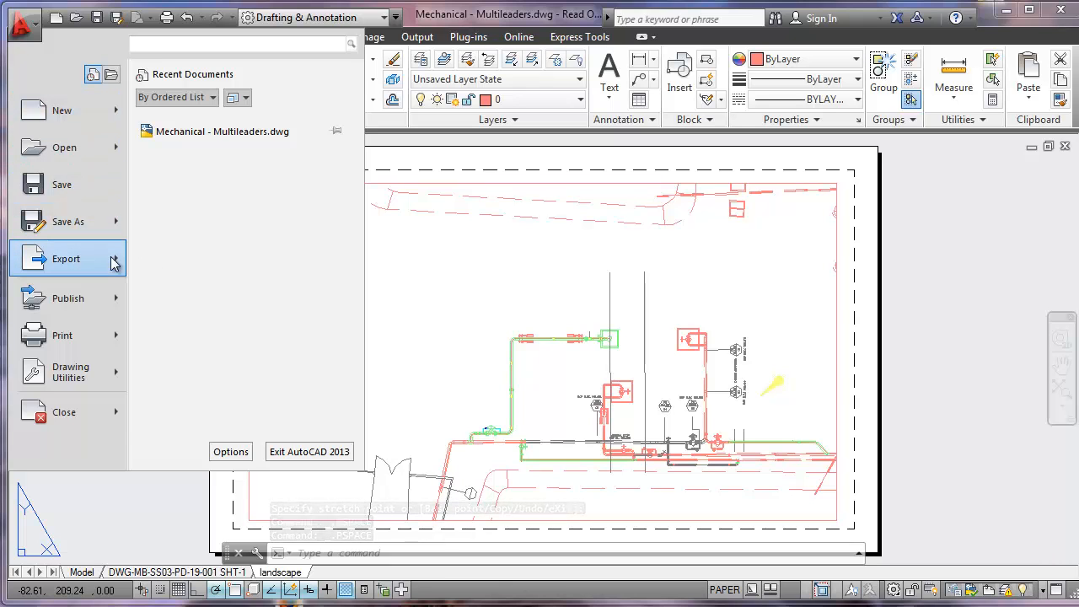
Step: Export the current layout as Mechanical - Multileaders.pdf on the Desktop
click(66, 260)
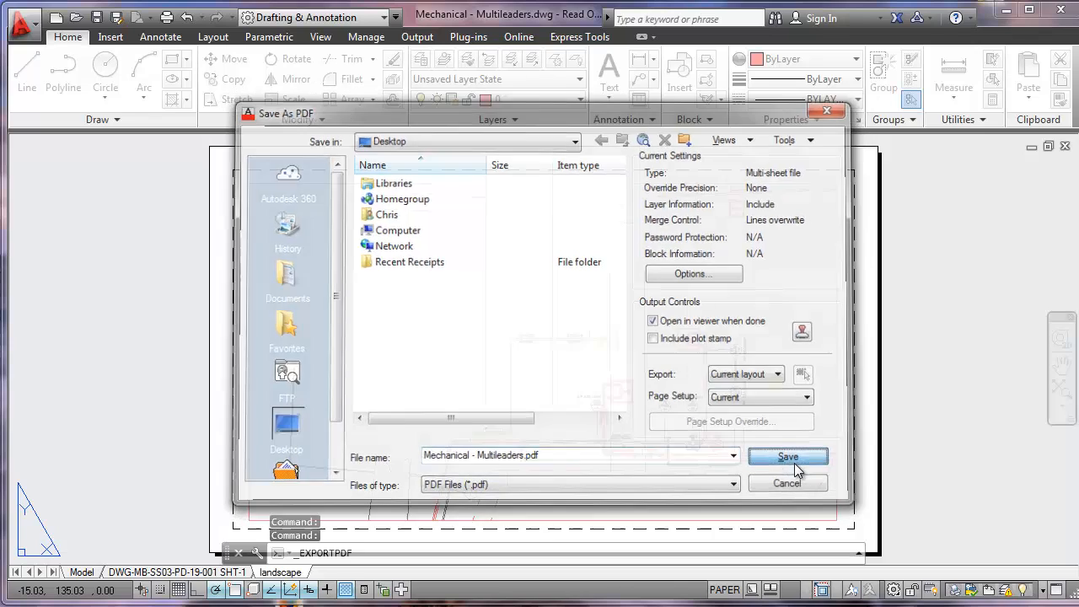
click(786, 455)
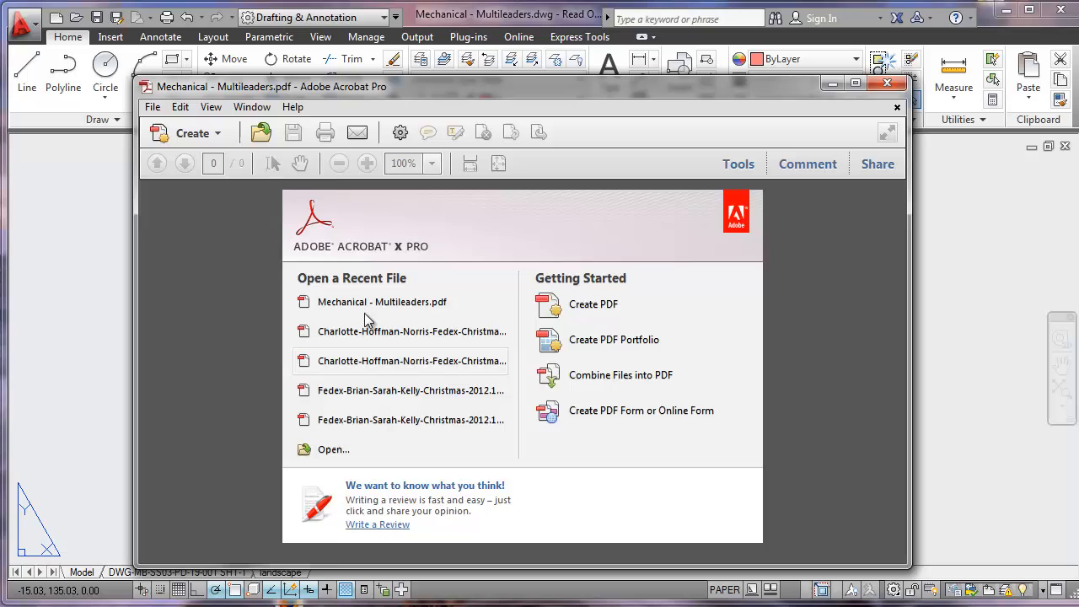
Step: Open Mechanical - Multileaders.pdf in Acrobat and zoom in to inspect the grayscale drawing
click(381, 302)
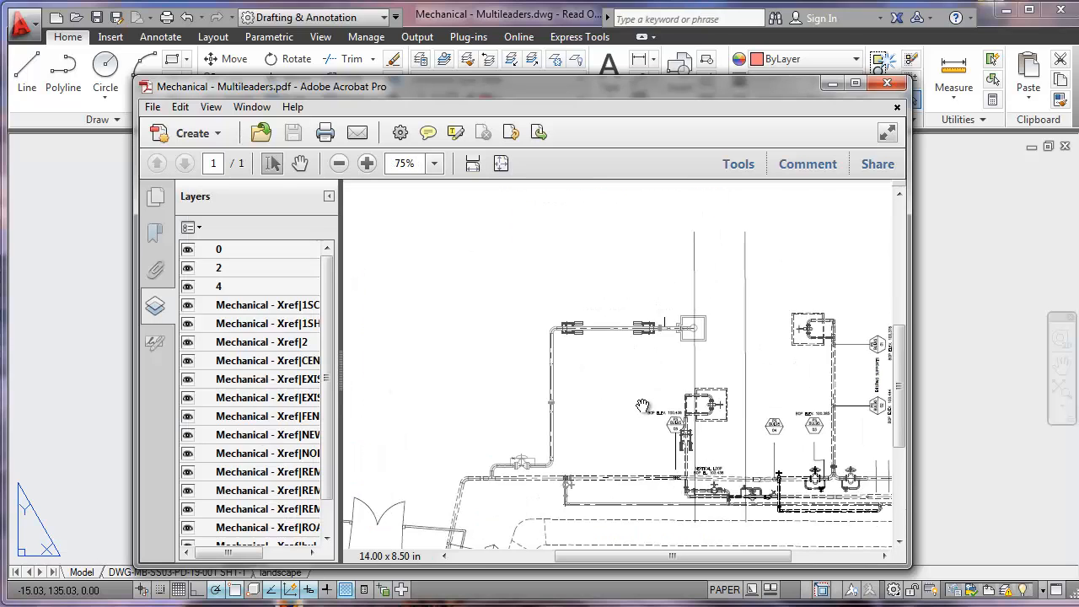
click(367, 163)
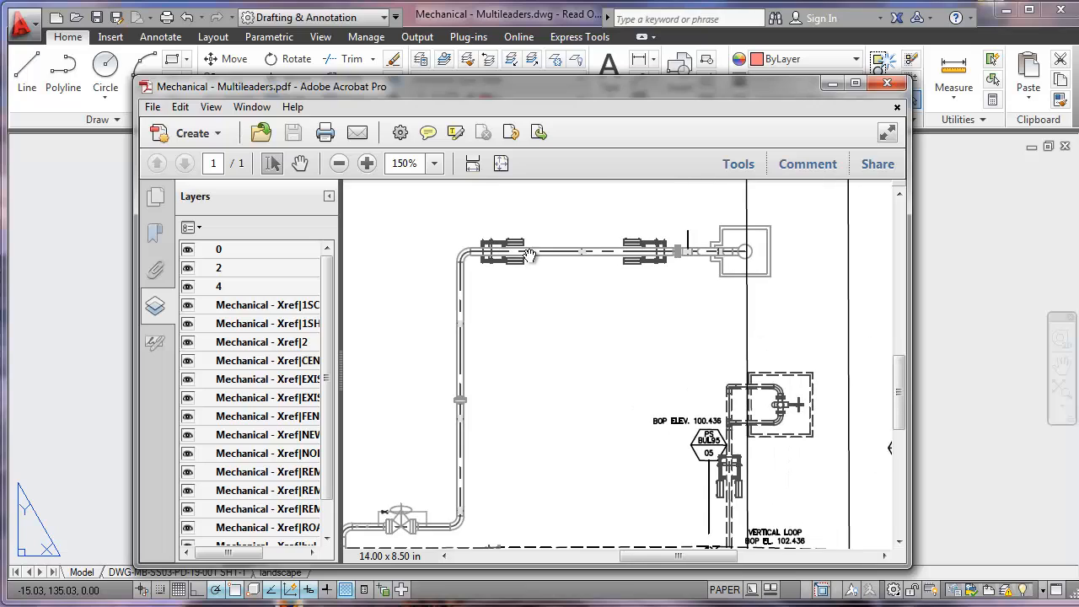